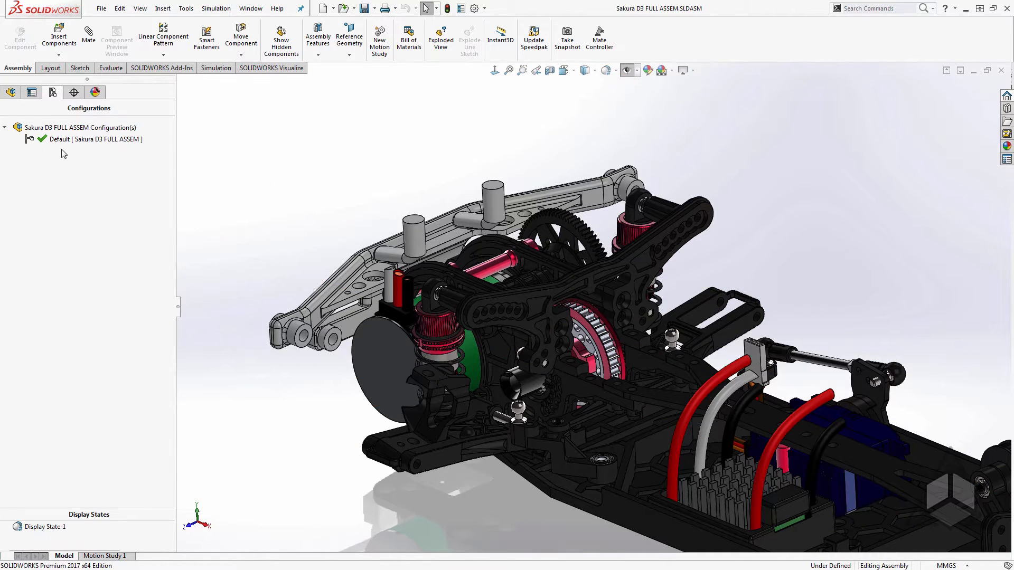
# Add a new assembly configuration named 'For FEA' and make it active.
pyautogui.rightClick(77, 148)
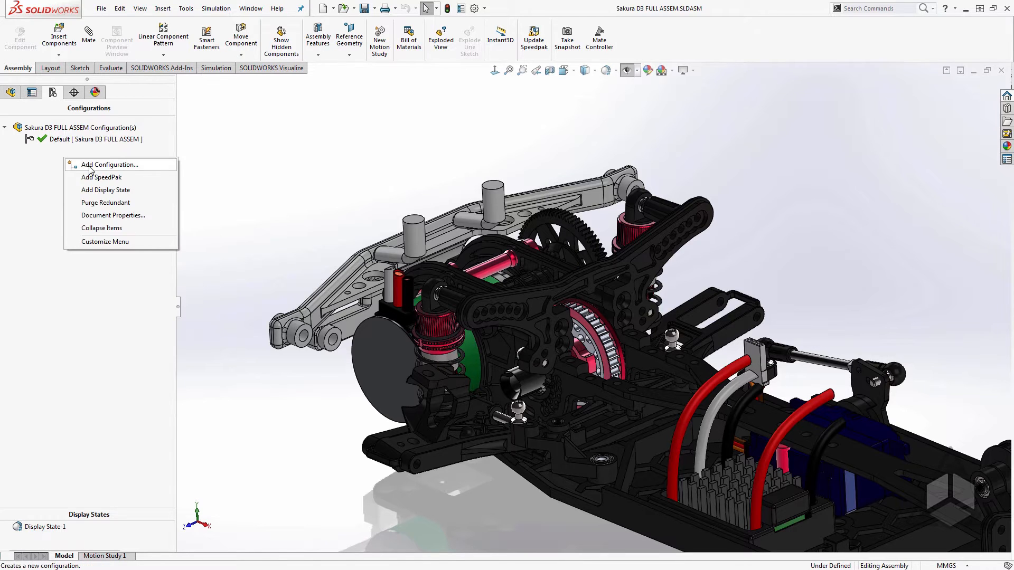
pyautogui.click(110, 165)
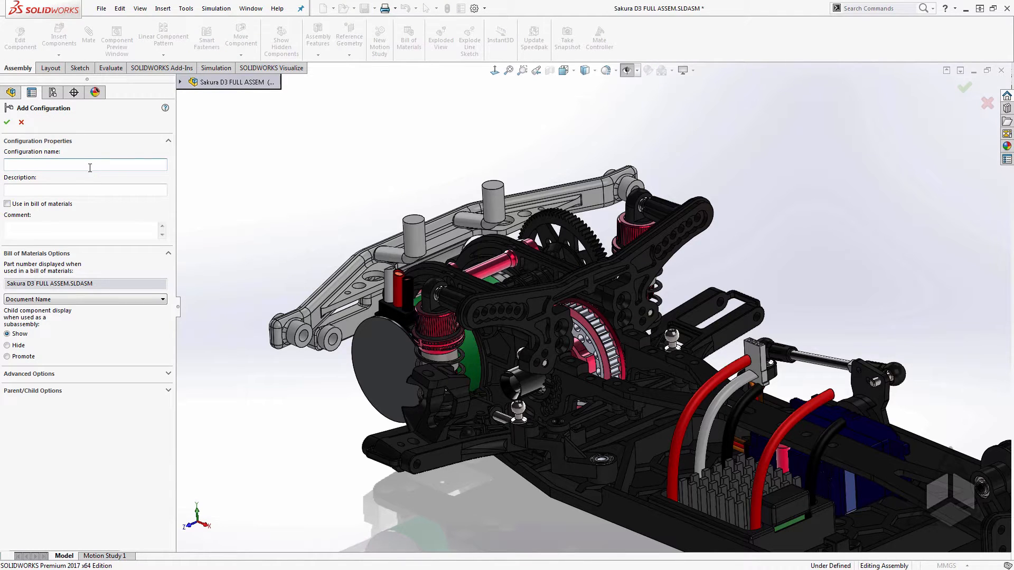
pyautogui.write('For FEA')
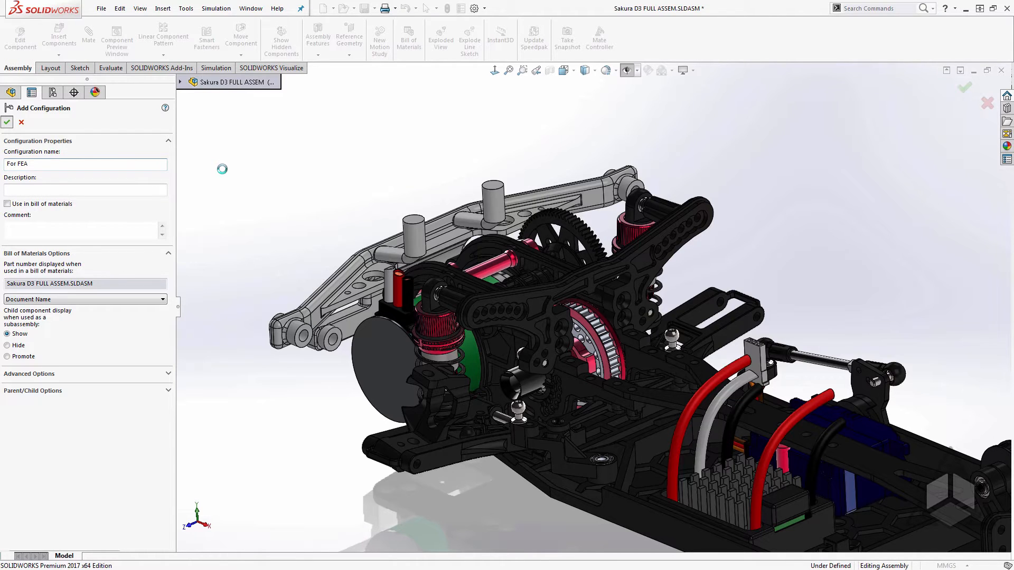
pyautogui.click(7, 123)
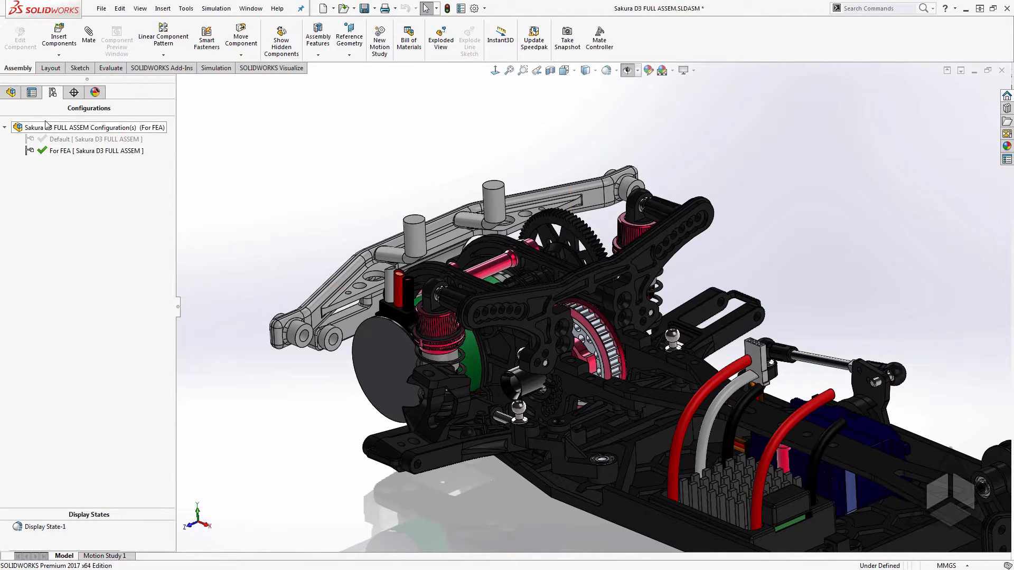
# Select the Front Shock Tower and invert the selection to target every other component for suppression.
pyautogui.click(11, 91)
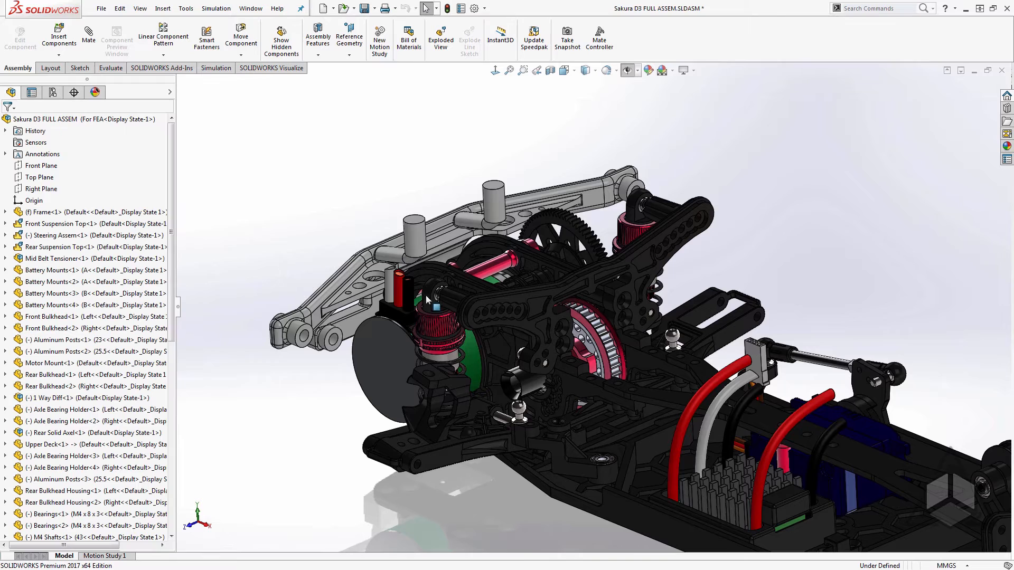
pyautogui.moveTo(534, 312)
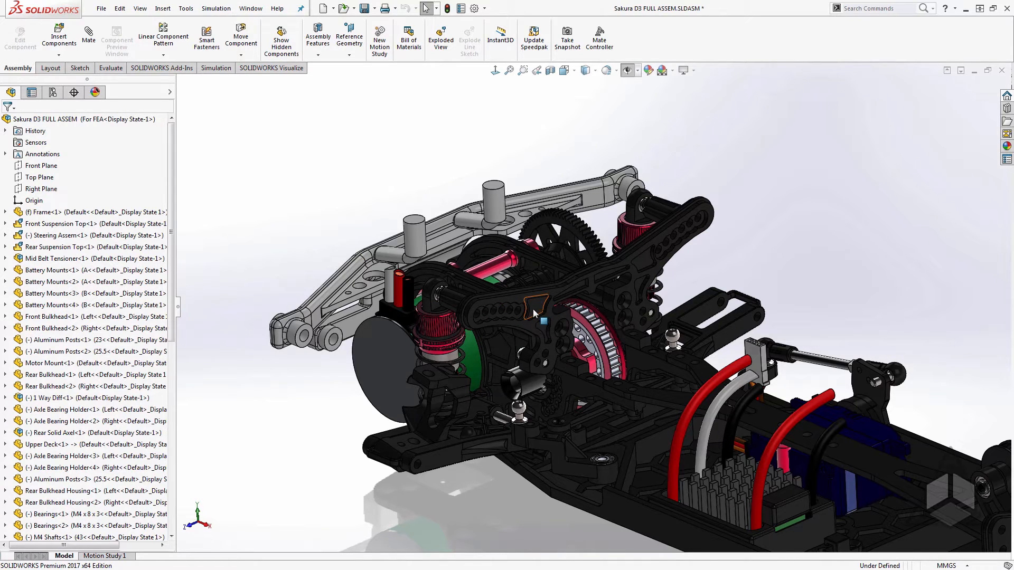
pyautogui.click(534, 306)
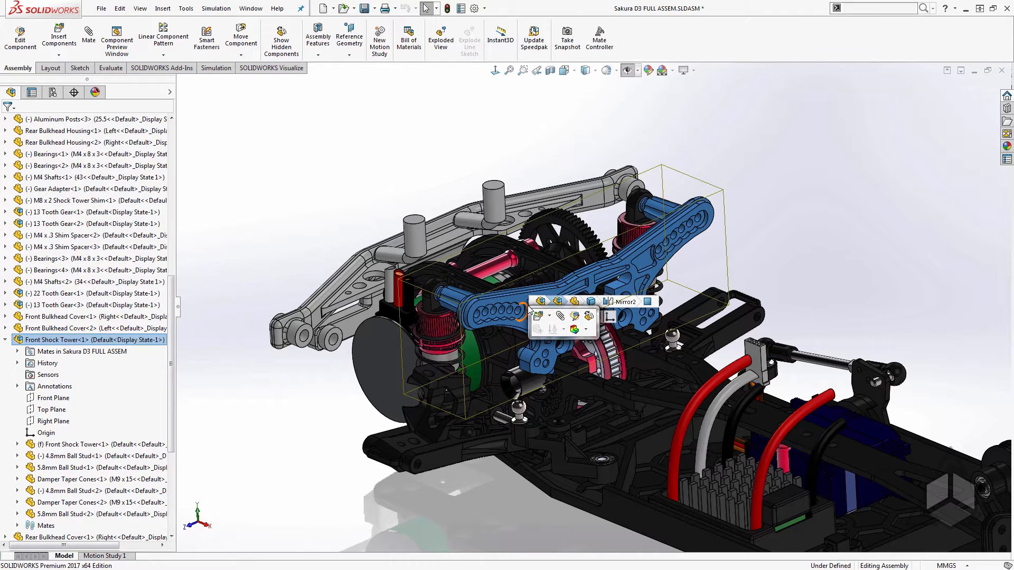
pyautogui.write('invert')
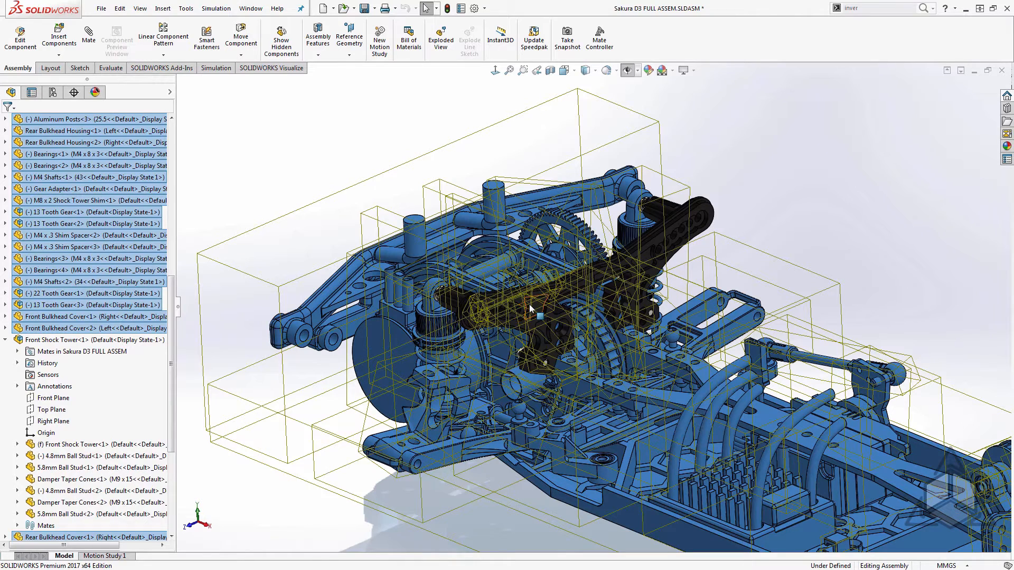
pyautogui.moveTo(114, 332)
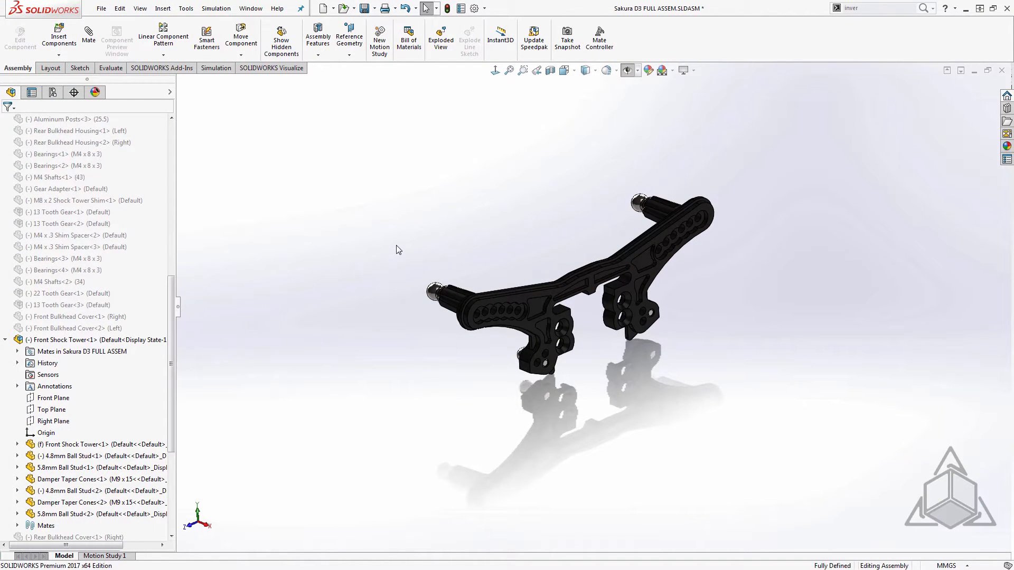
# Create static study Static 1 for the shock tower and expand its seven-part Parts folder.
pyautogui.click(216, 68)
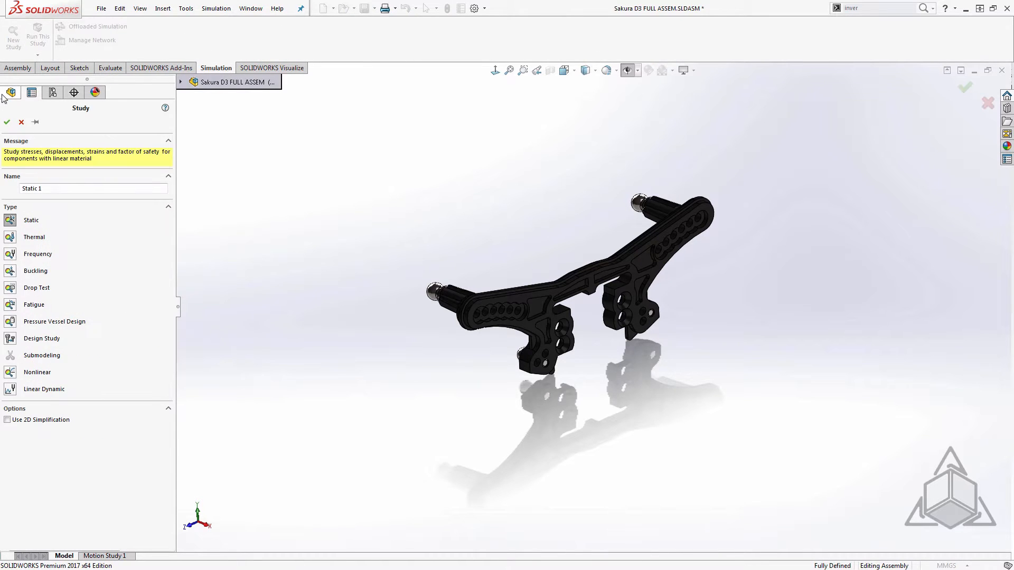
pyautogui.click(6, 122)
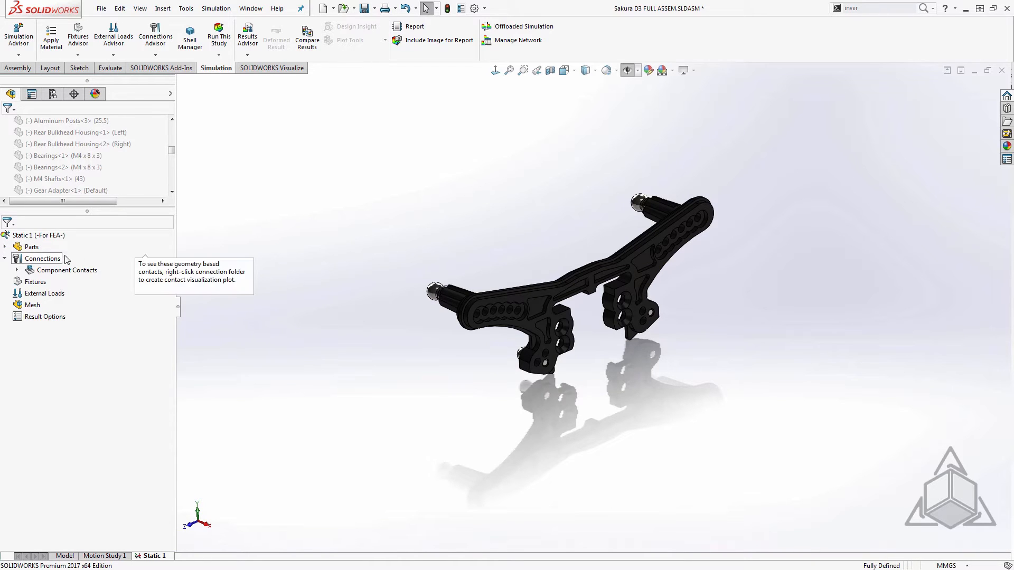
pyautogui.click(6, 247)
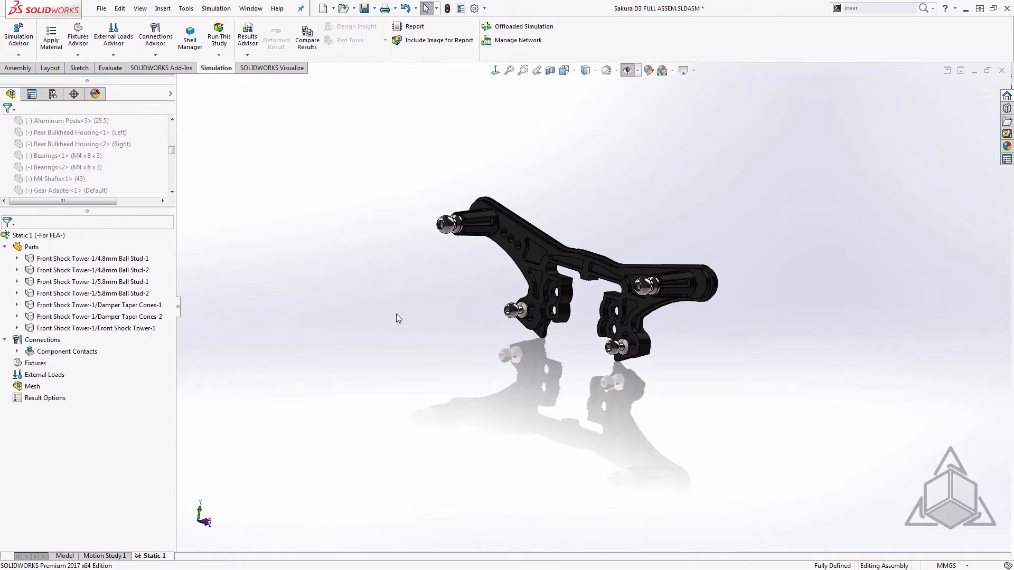
pyautogui.rightClick(93, 257)
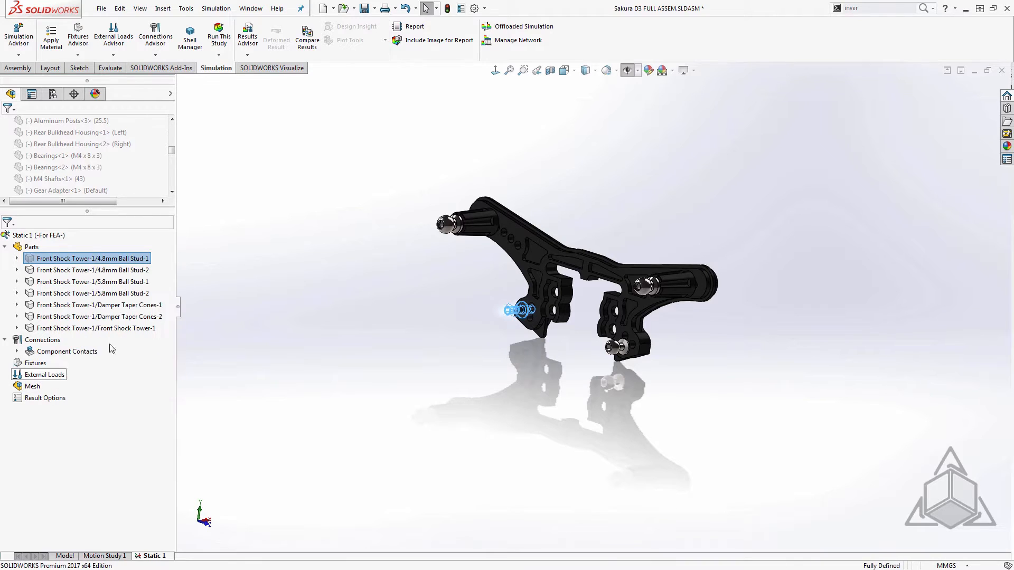
pyautogui.rightClick(92, 269)
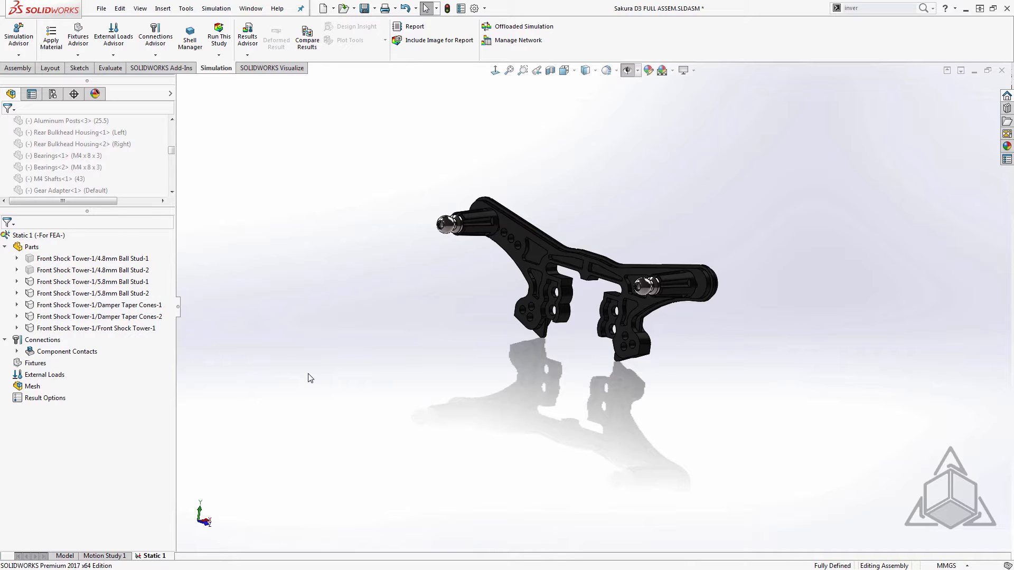
pyautogui.moveTo(425, 316)
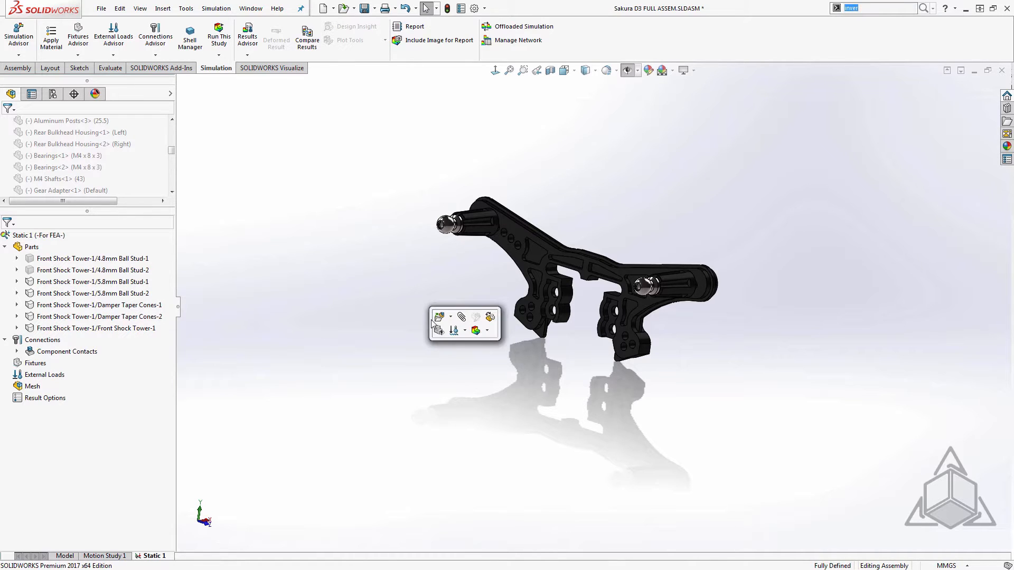
# Add a Fixed Geometry restraint on the four mounting-hole faces.
pyautogui.click(453, 329)
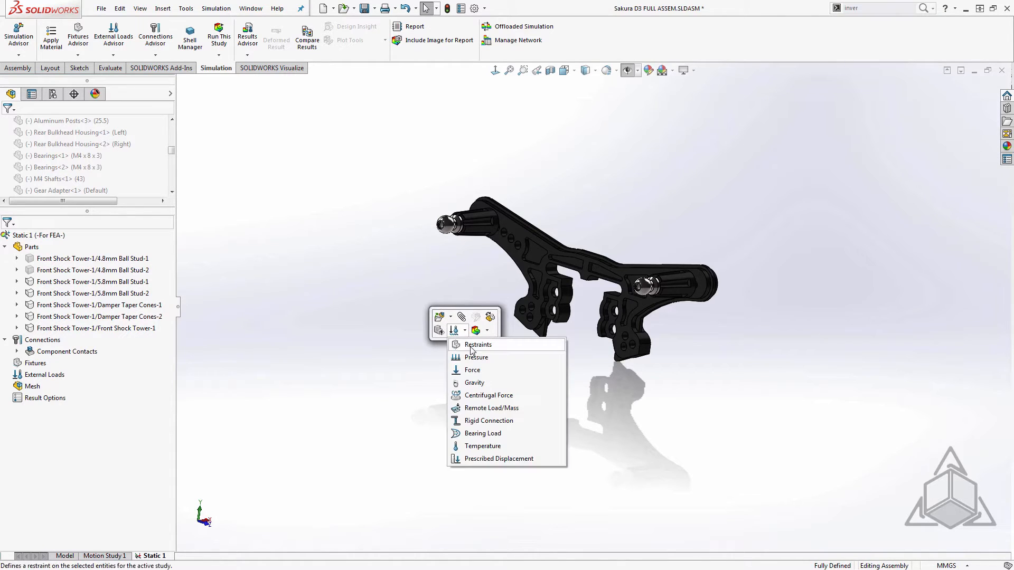
pyautogui.click(477, 344)
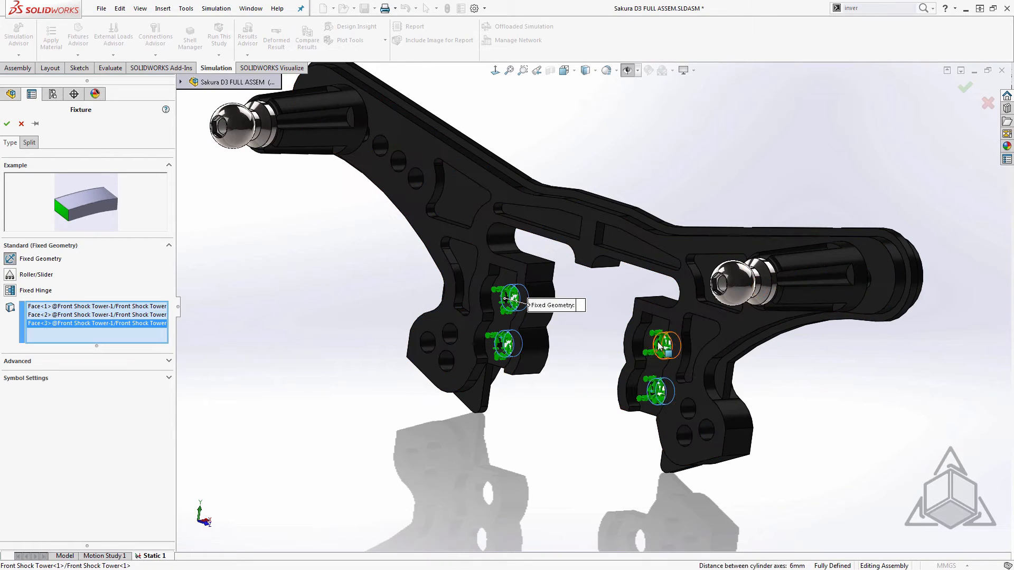
pyautogui.click(658, 346)
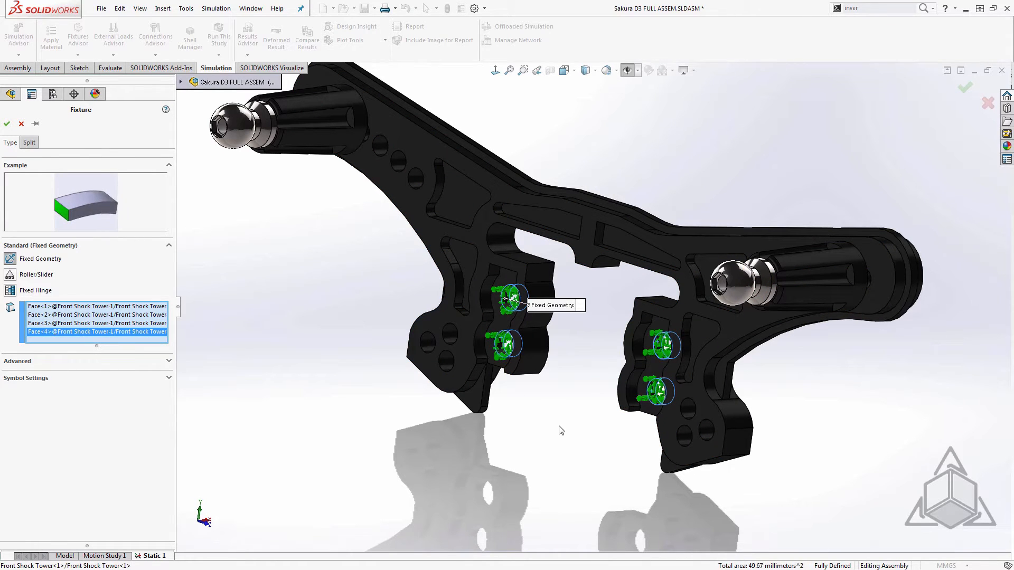
pyautogui.click(7, 124)
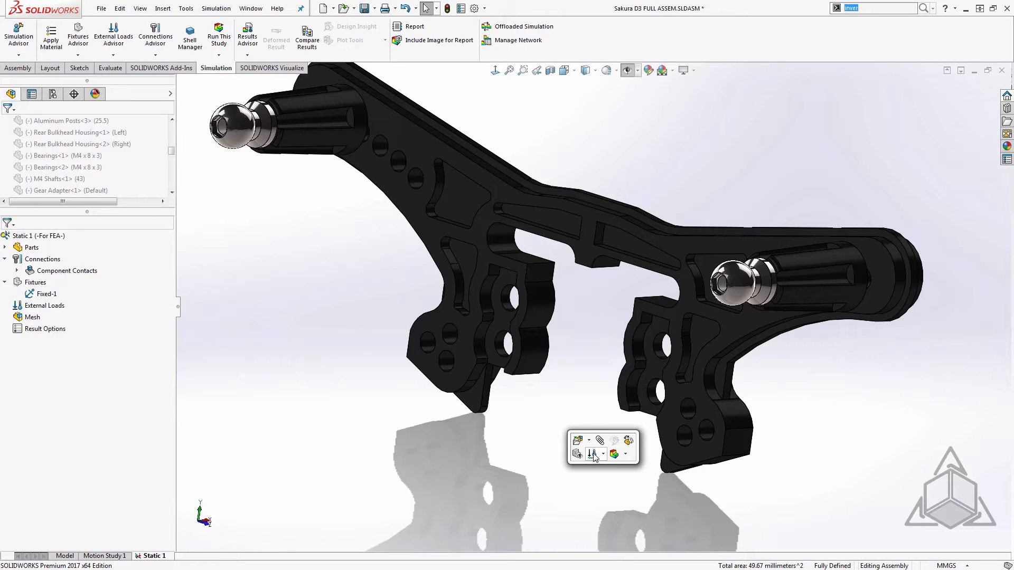
# Add a Roller/Slider restraint on a face of the left mount.
pyautogui.click(577, 441)
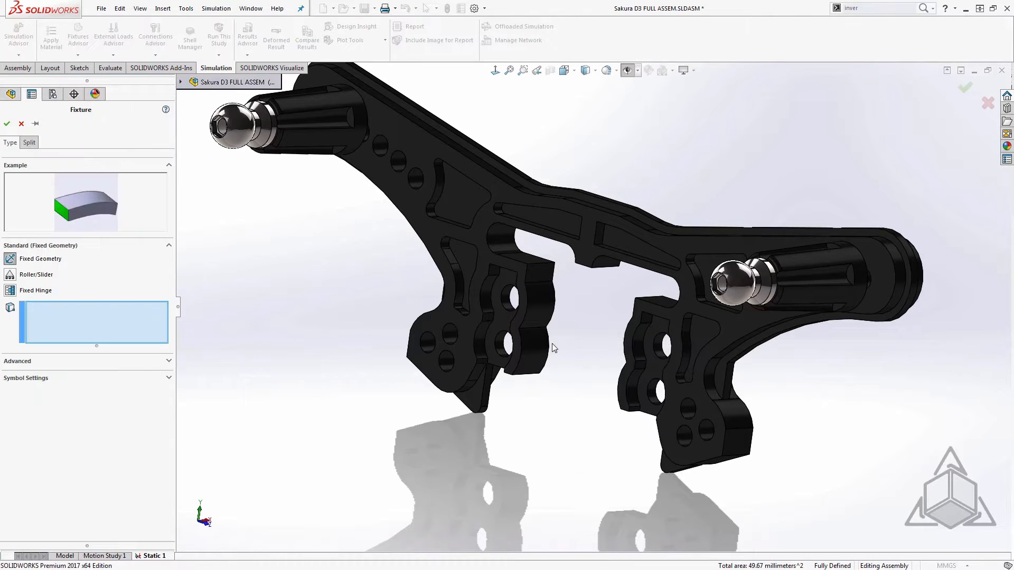
pyautogui.click(491, 342)
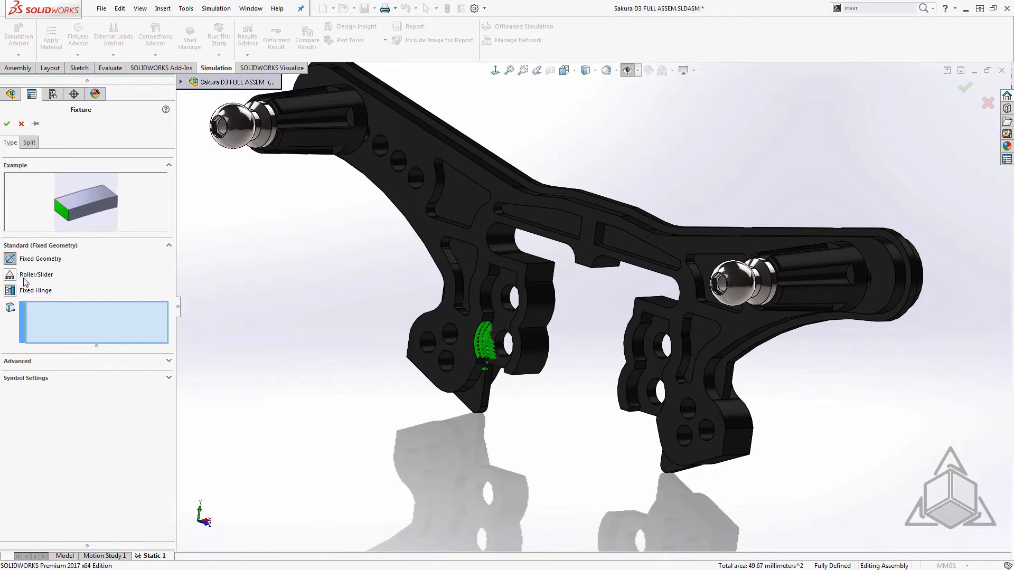
pyautogui.click(505, 298)
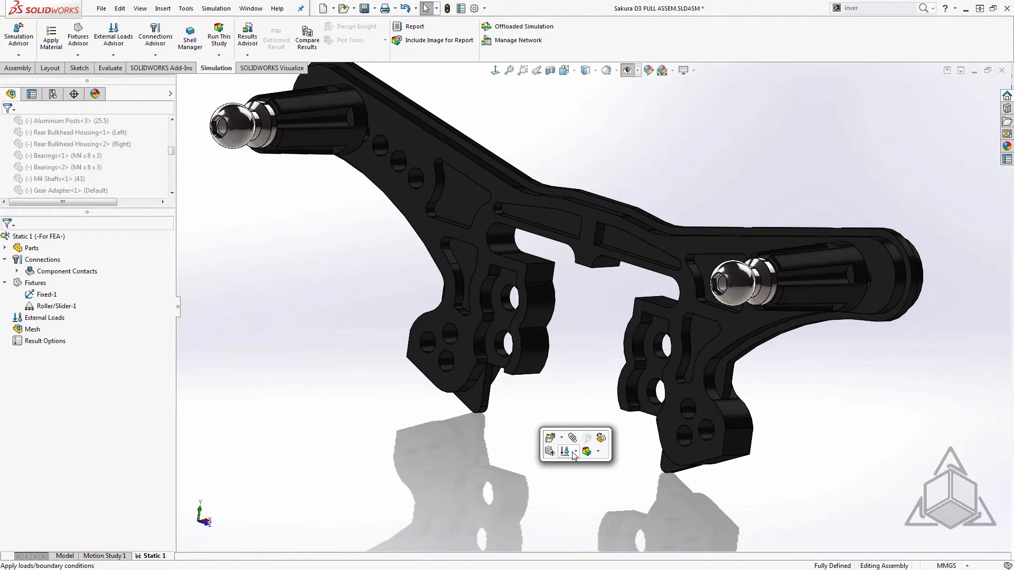
# Apply a force of 5 on both ball stud faces, directed normal to the Top Plane.
pyautogui.click(565, 451)
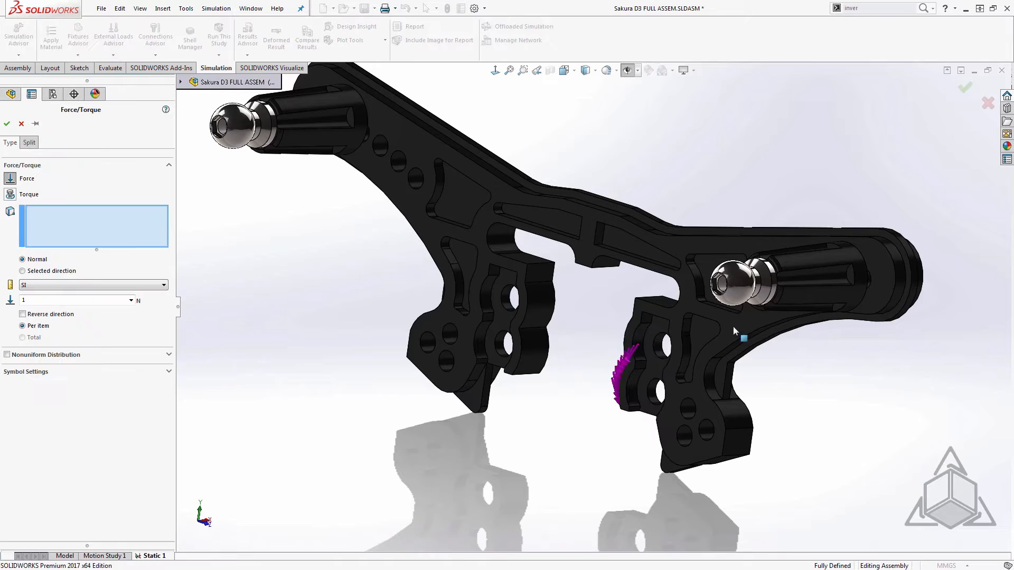
pyautogui.click(734, 284)
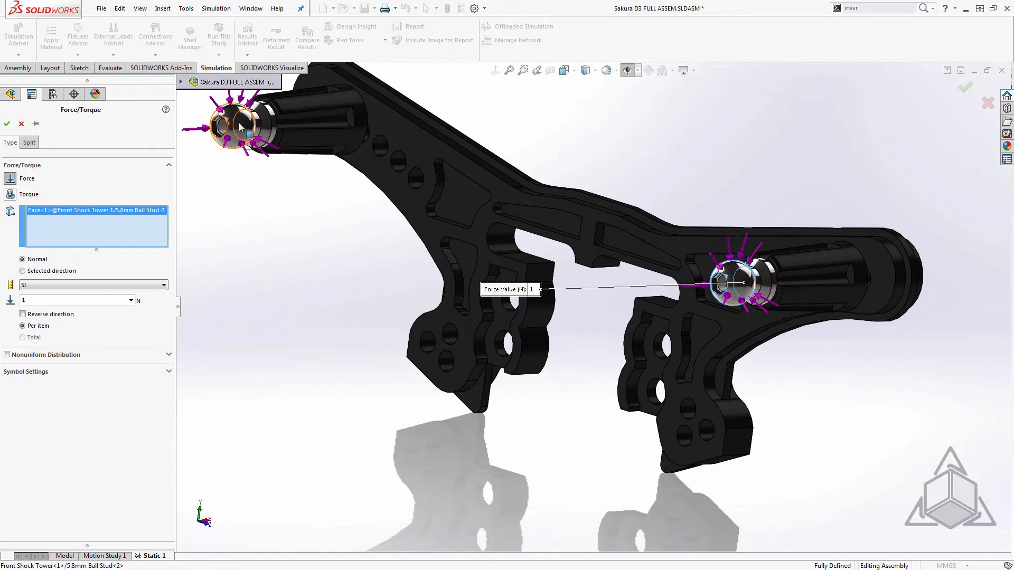
pyautogui.click(233, 129)
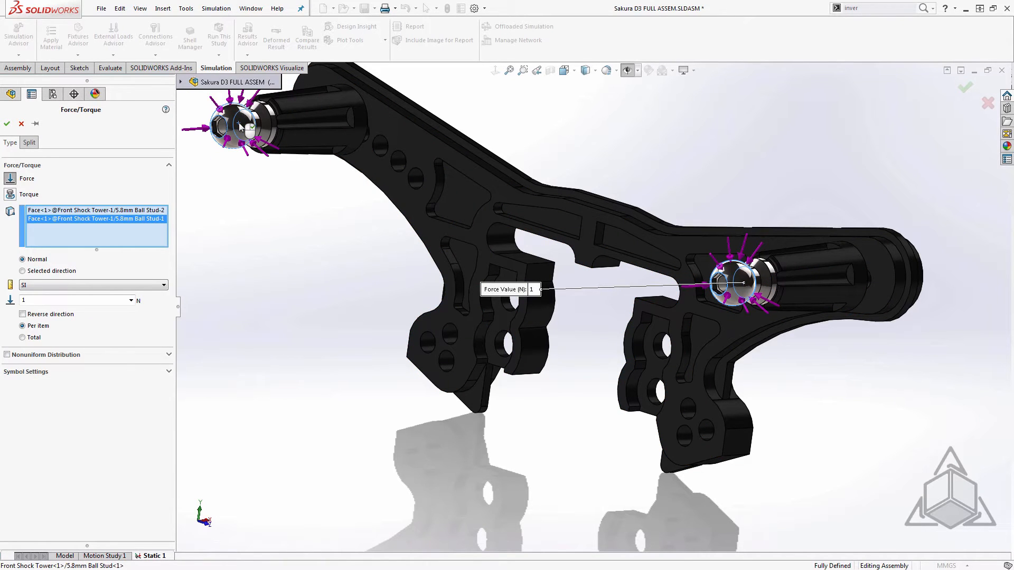
pyautogui.click(22, 270)
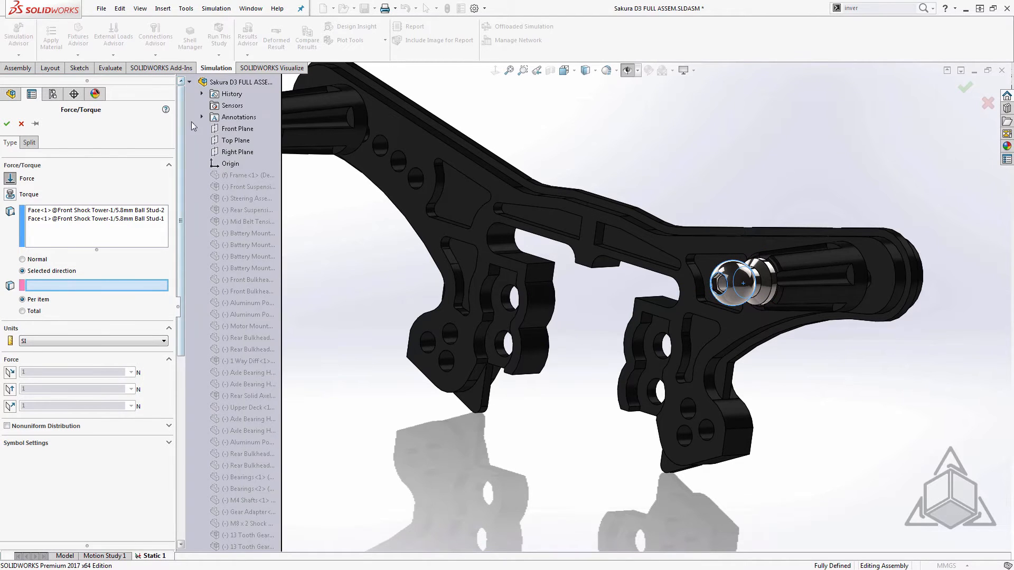
pyautogui.click(235, 140)
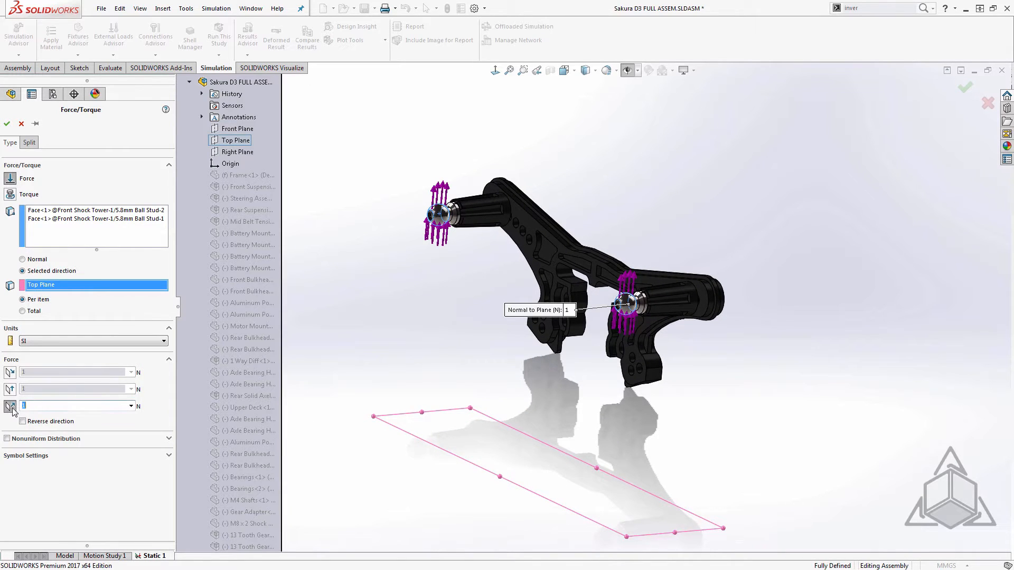
pyautogui.write('5')
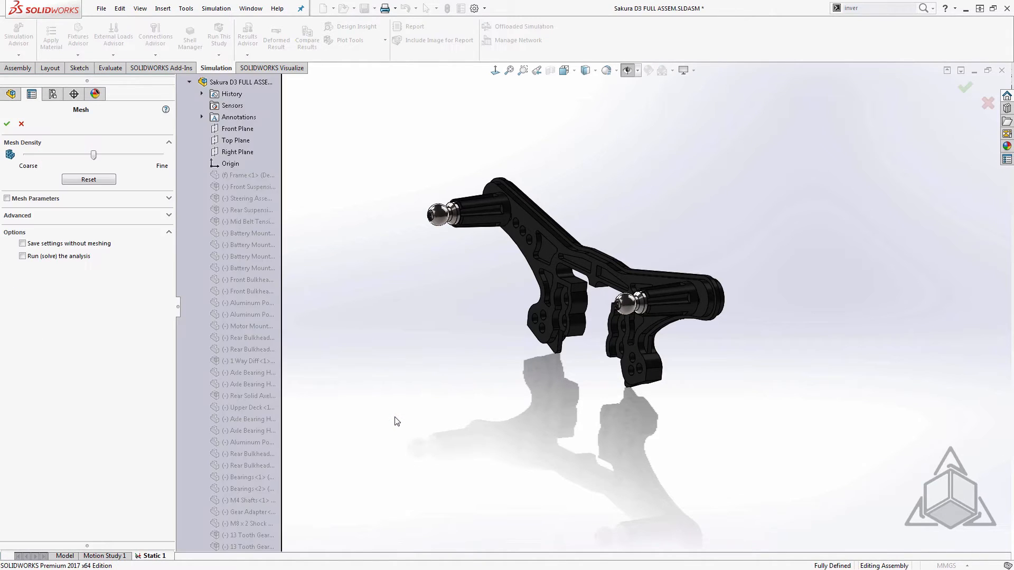
# Generate a fine curvature-based mesh with 1 mm maximum and smaller minimum element size.
pyautogui.click(36, 197)
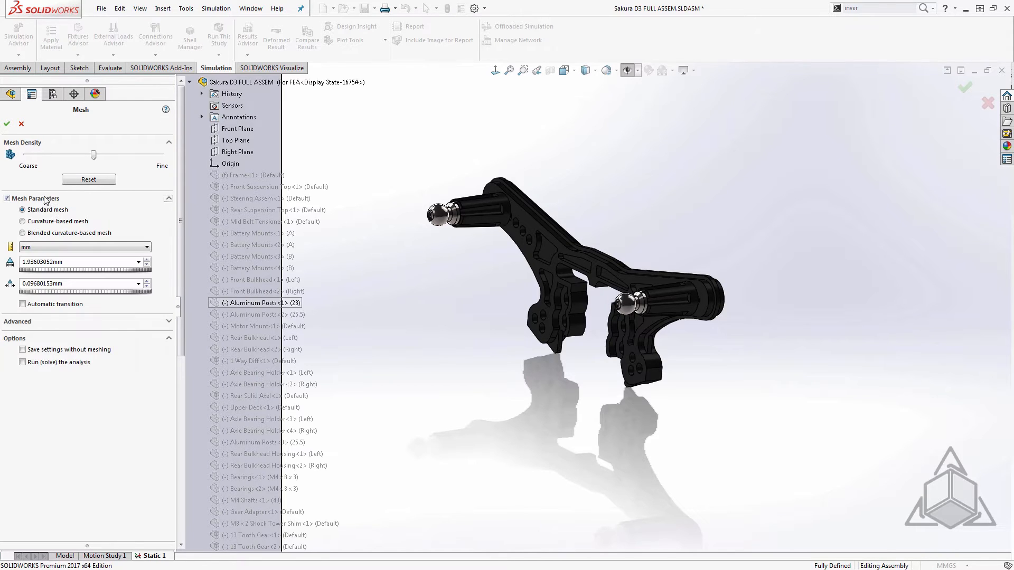
pyautogui.click(22, 220)
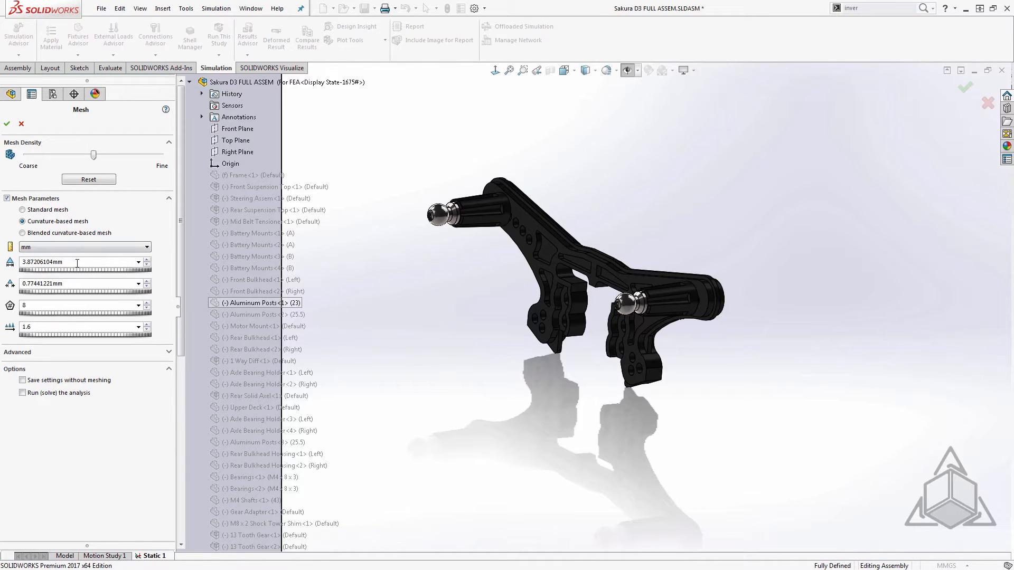
pyautogui.write('1.00mm')
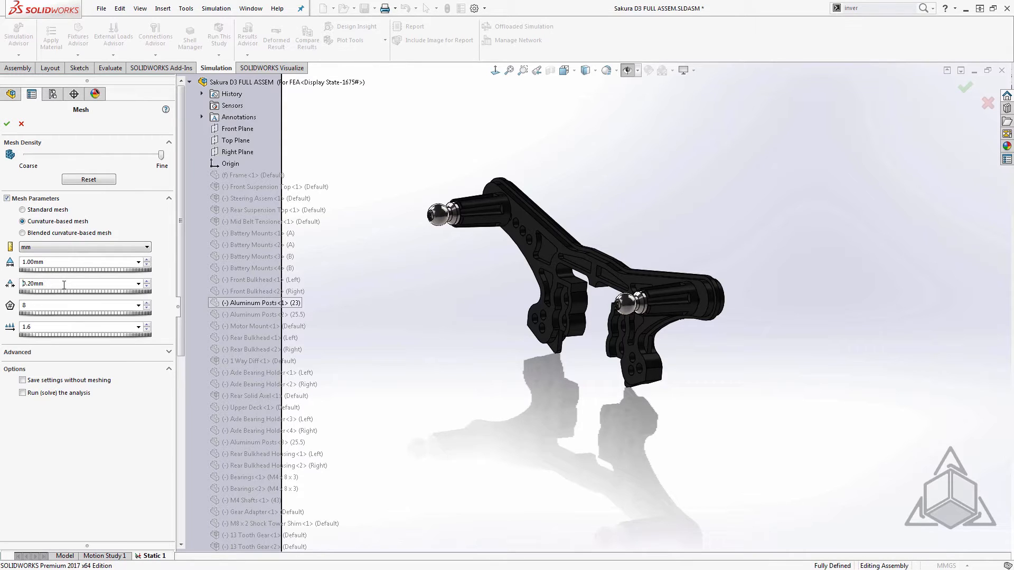
pyautogui.write('.1')
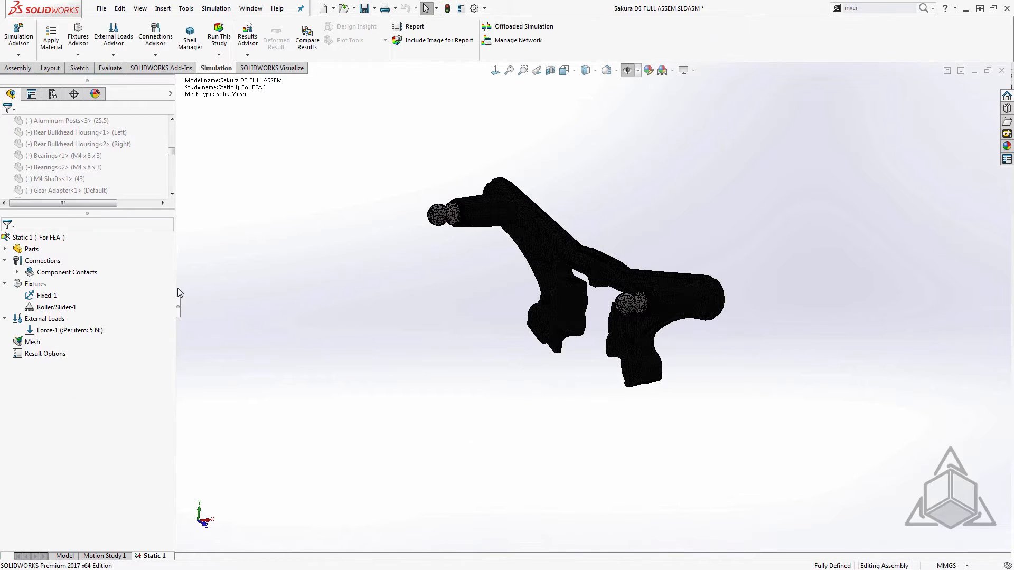
# Assign ABS from the Plastics library as the material for all study parts.
pyautogui.rightClick(29, 249)
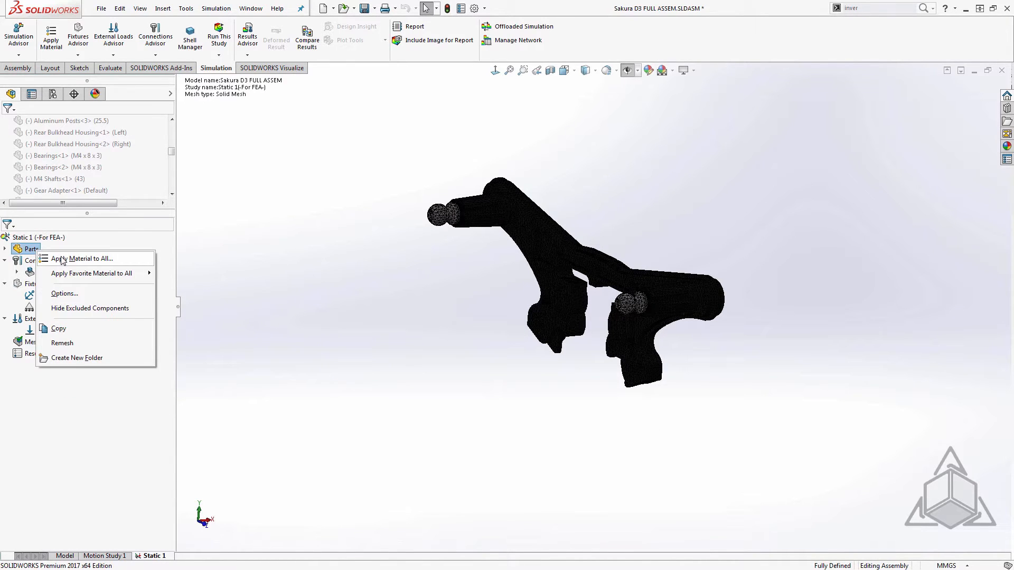
pyautogui.click(80, 257)
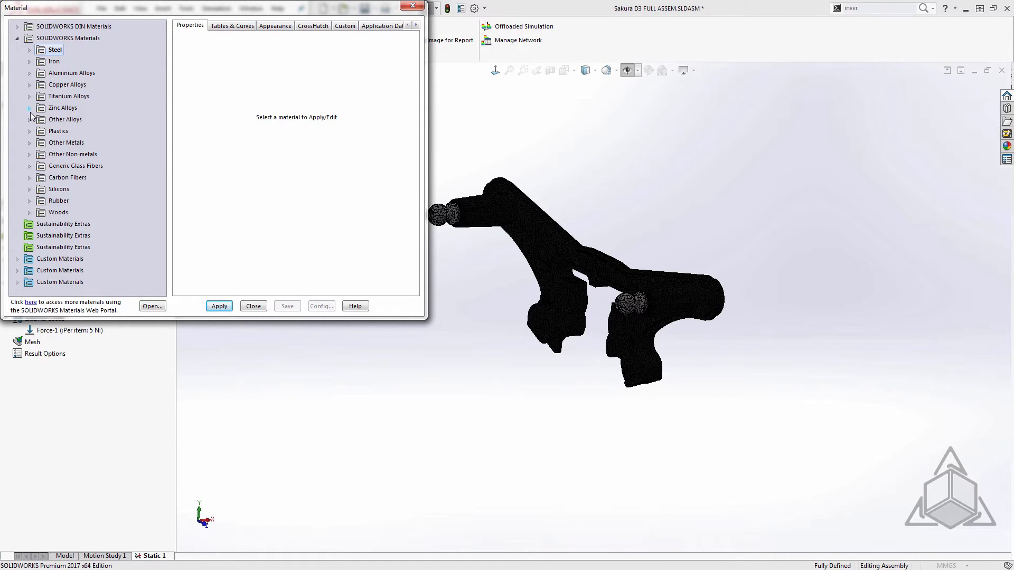
pyautogui.click(66, 37)
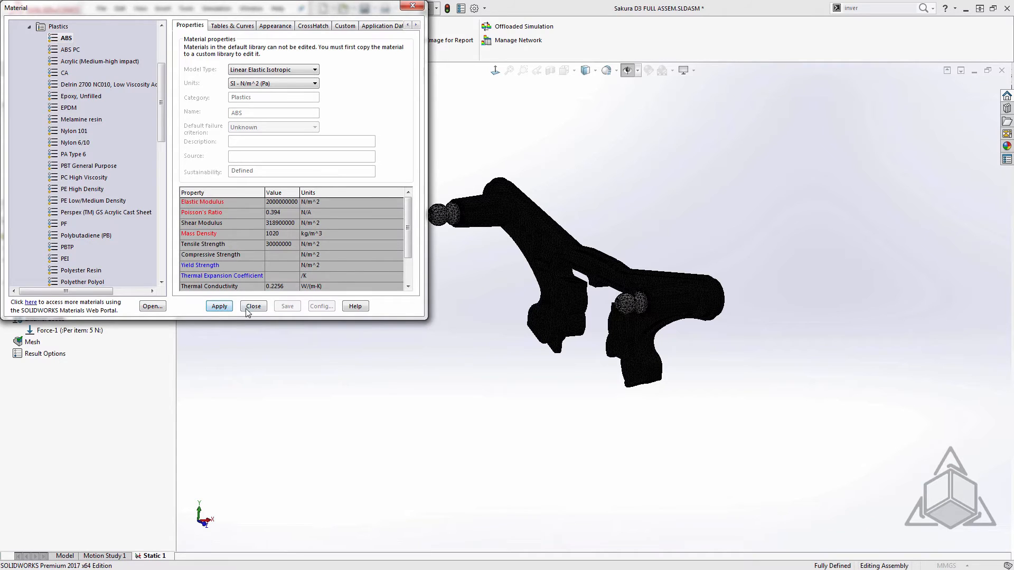
pyautogui.click(252, 306)
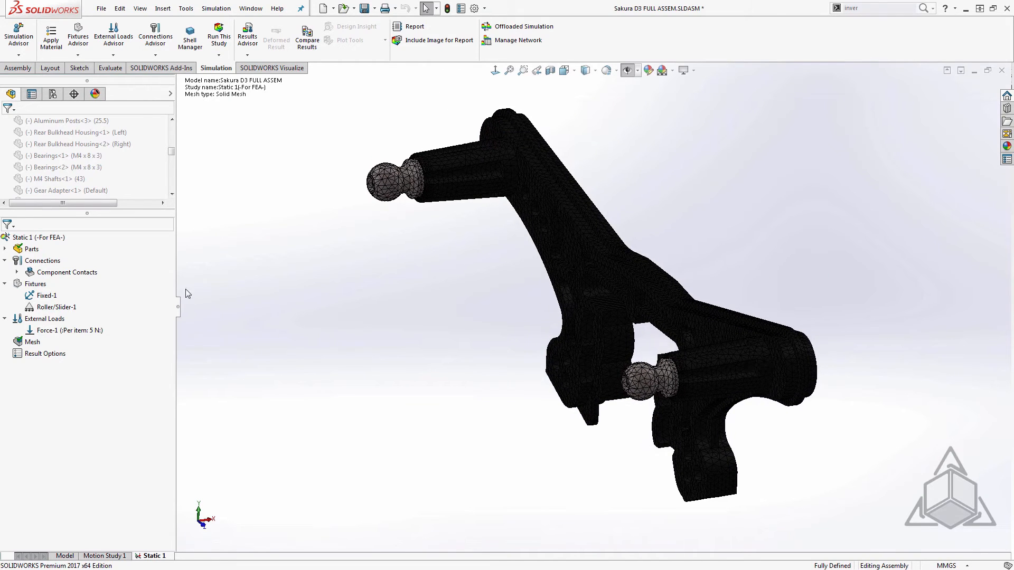
# Run Static 1 to produce the von Mises stress results on the shock tower.
pyautogui.rightClick(36, 237)
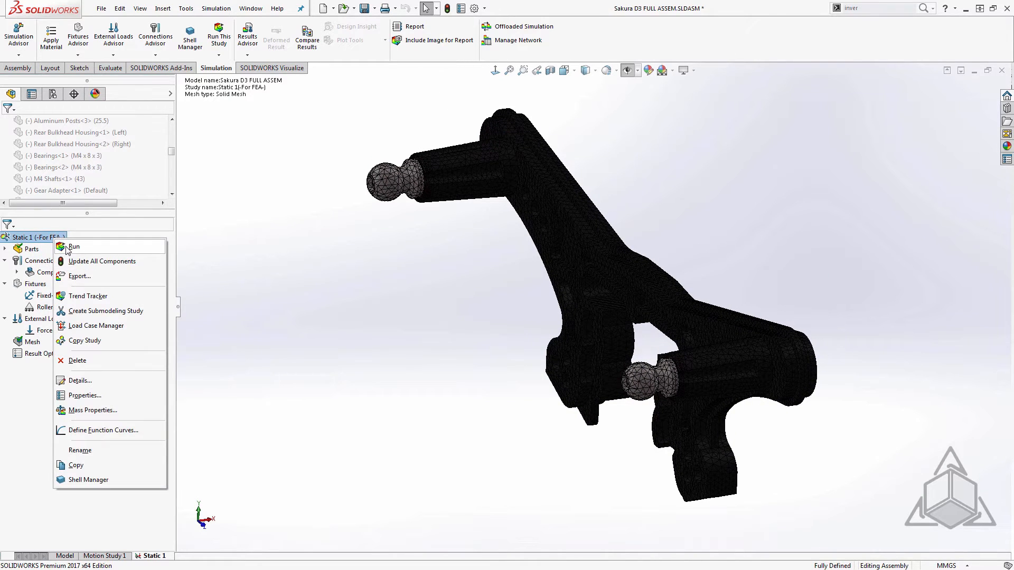
pyautogui.click(75, 246)
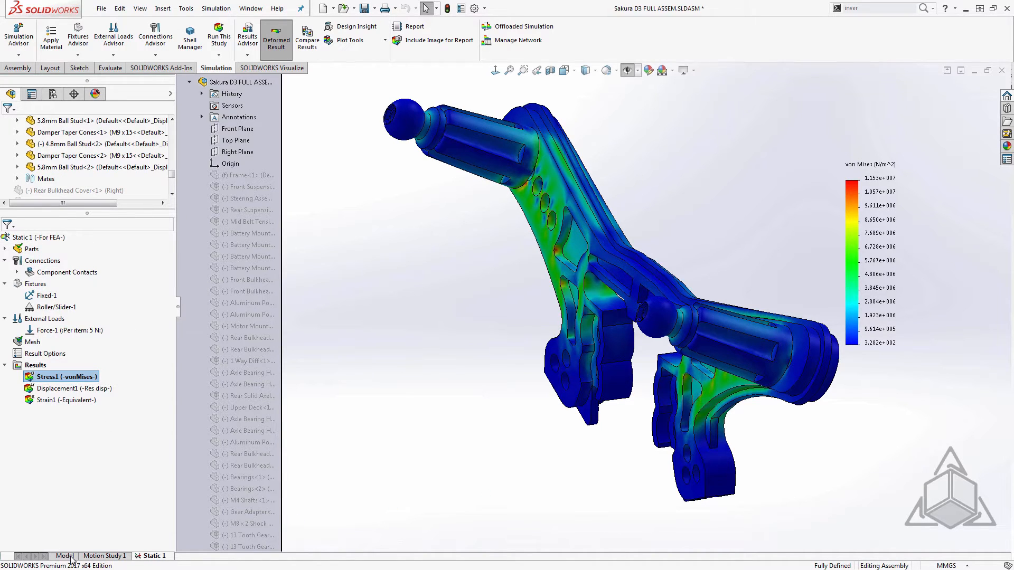
# Return to the Model tab and show the full RC car assembly again.
pyautogui.click(64, 556)
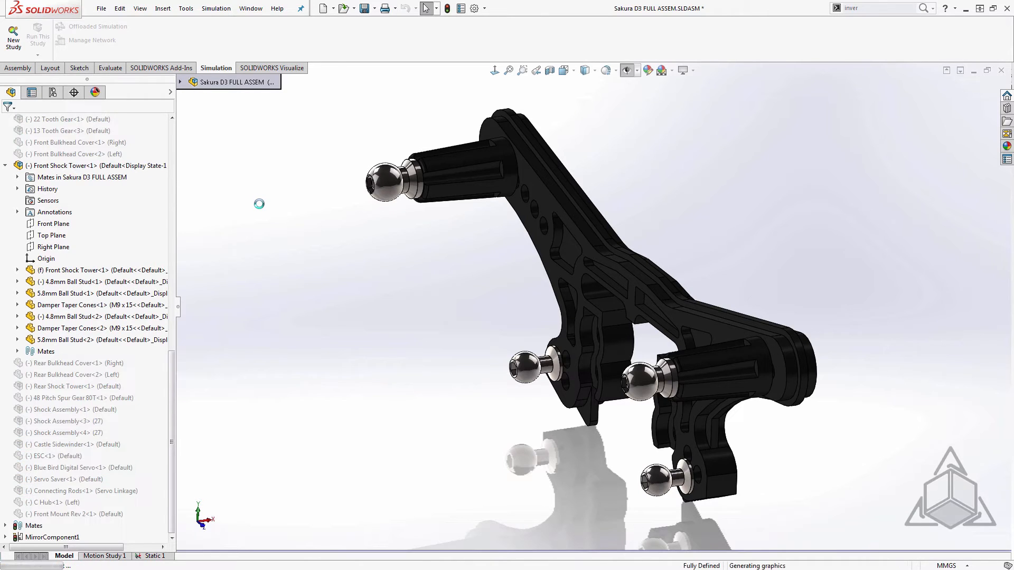
pyautogui.scroll(-3)
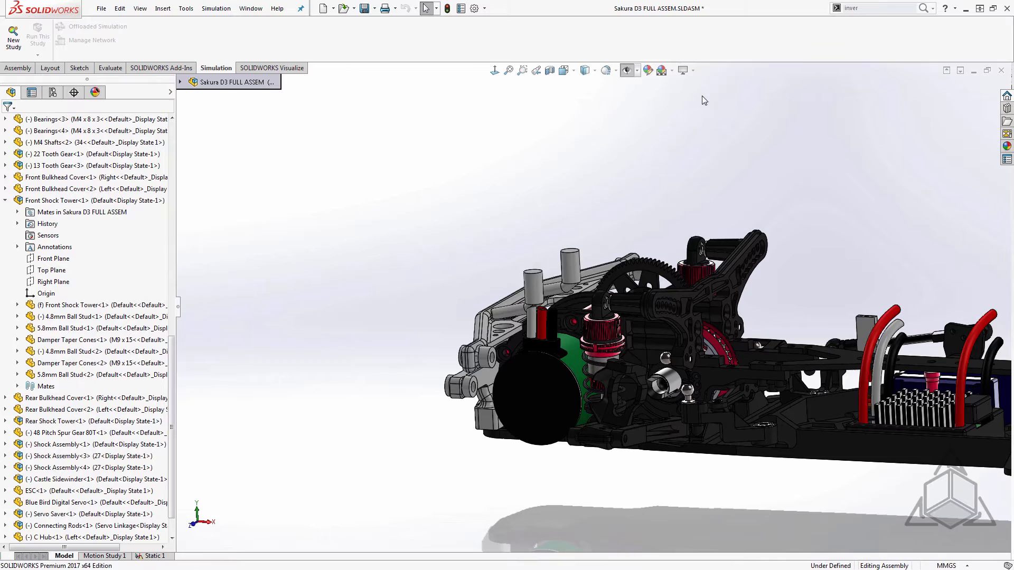
# Open the Simulation Display settings listing Static 1's results for overlay on the assembly.
pyautogui.click(683, 70)
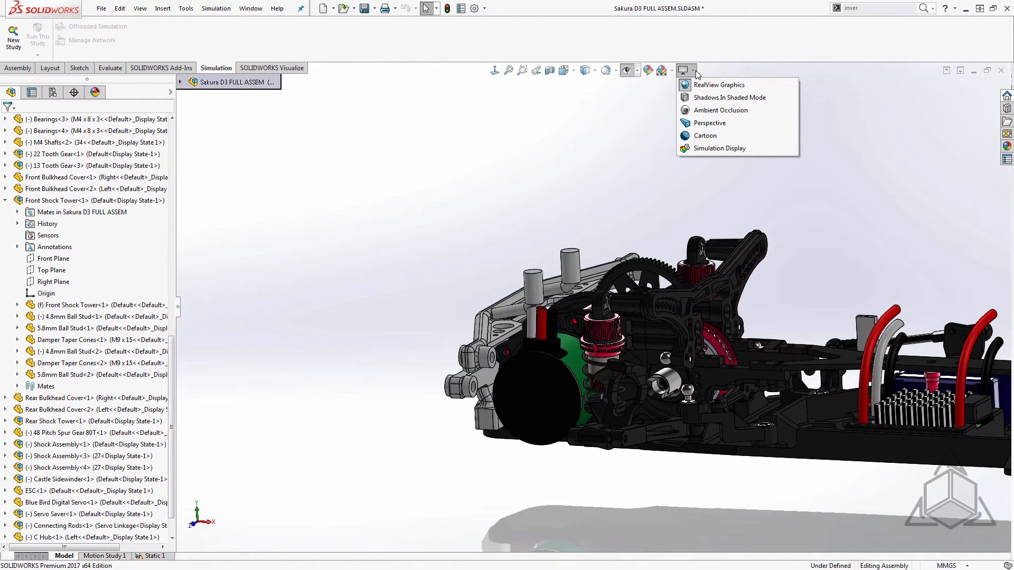
pyautogui.moveTo(710, 123)
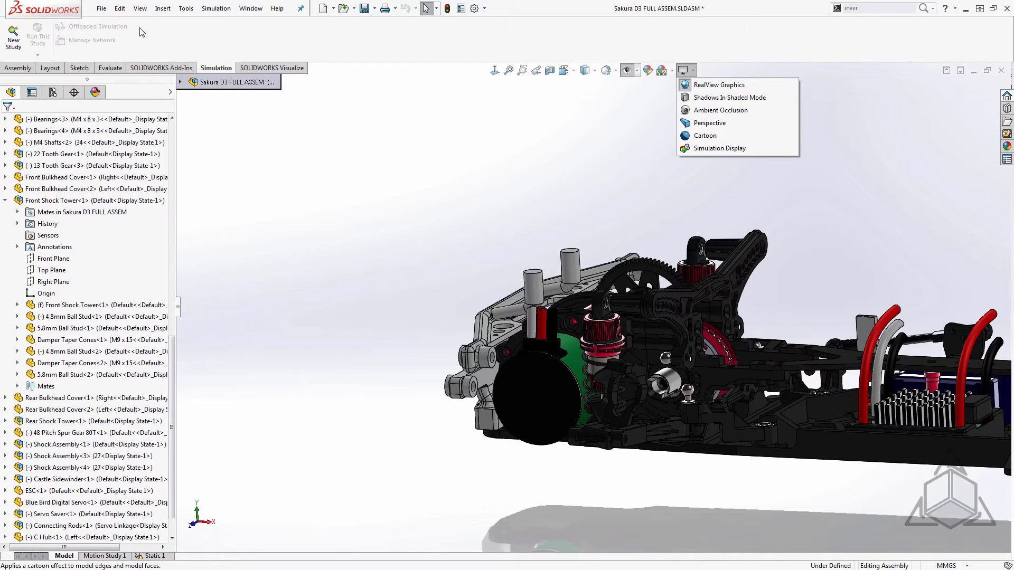
pyautogui.click(139, 7)
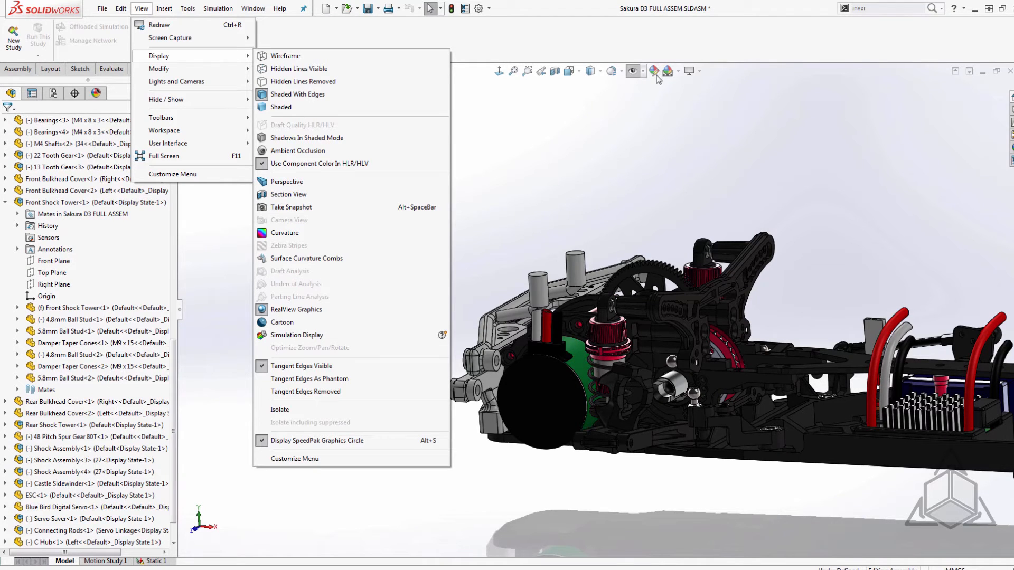
pyautogui.moveTo(661, 84)
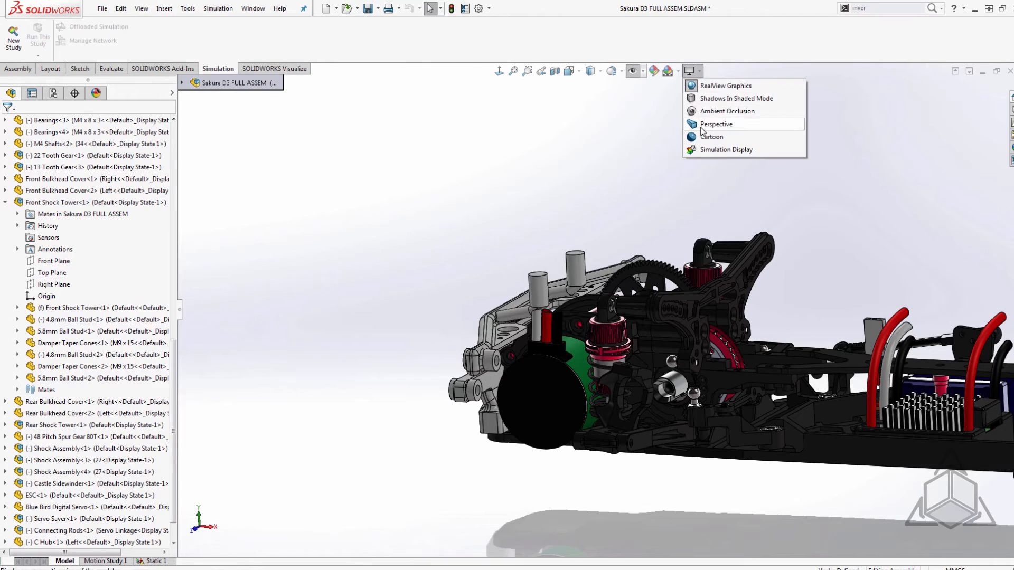
pyautogui.click(725, 148)
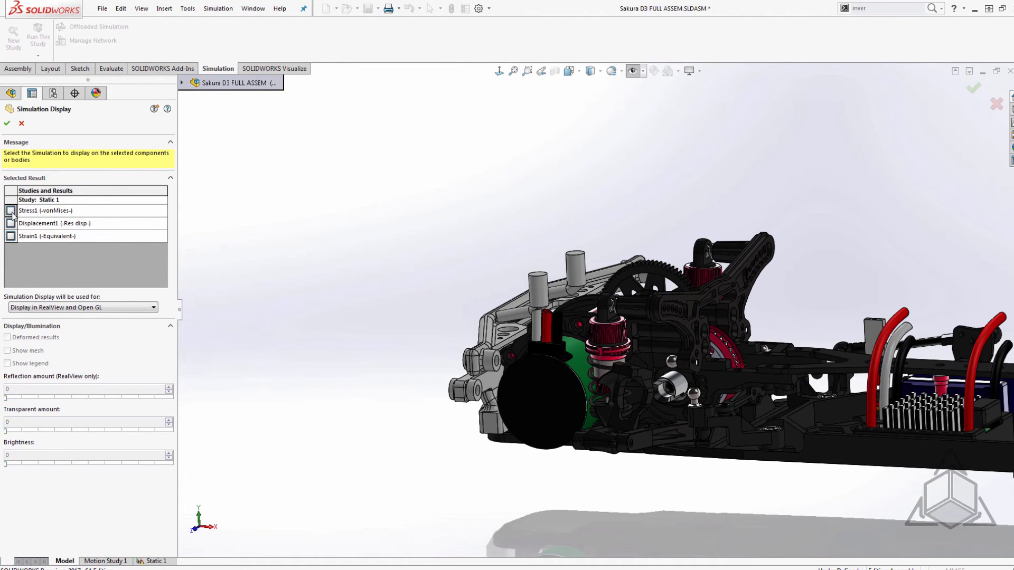
# Enable the Stress1 von Mises result with Show mesh in Simulation Display and apply it.
pyautogui.click(11, 210)
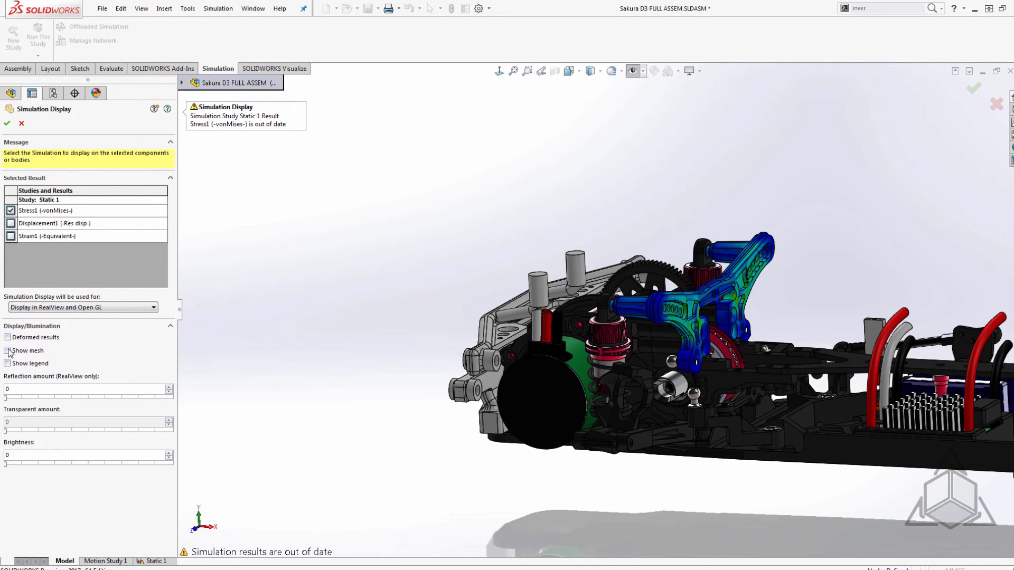
pyautogui.click(7, 351)
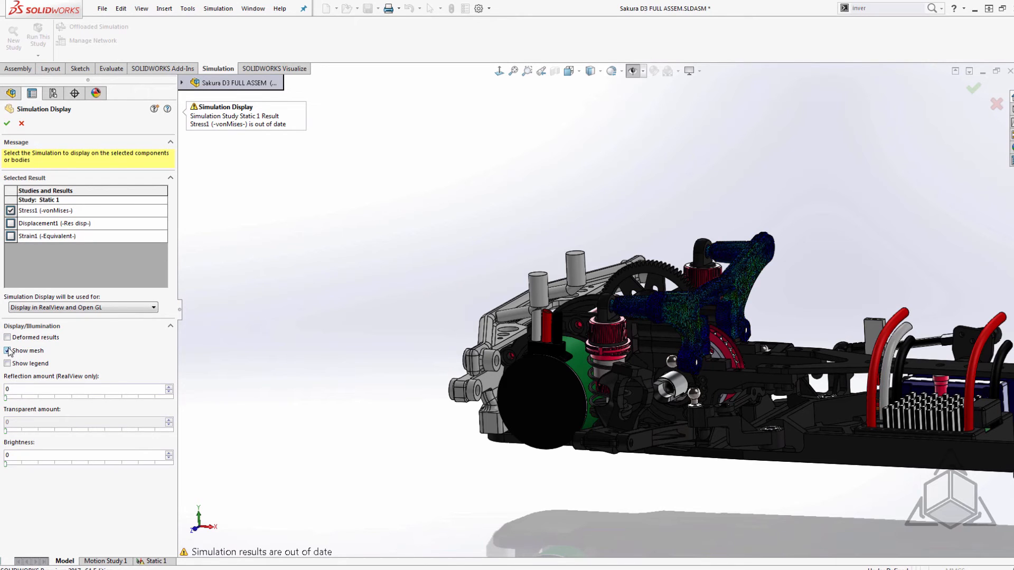
pyautogui.click(8, 351)
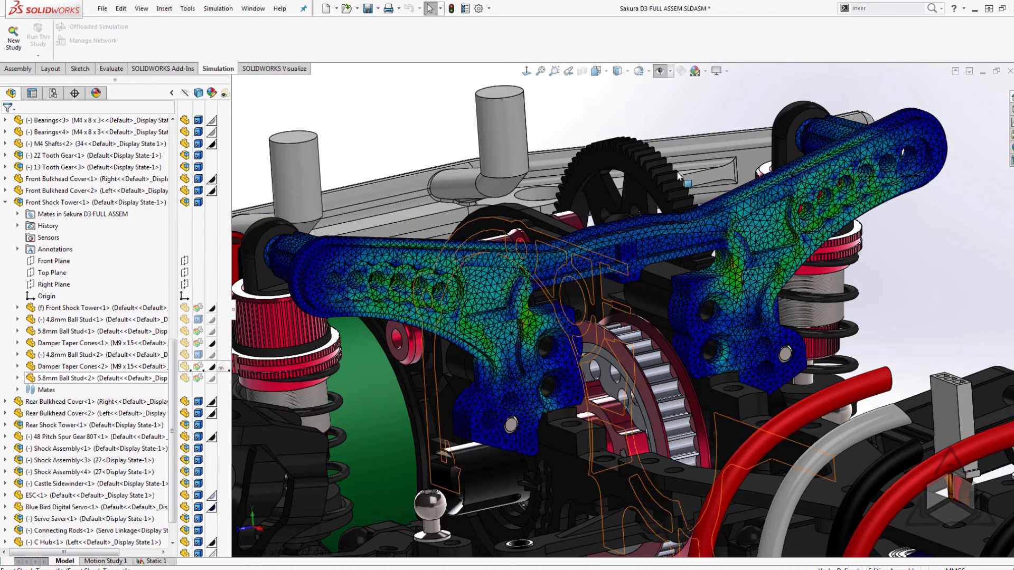
# Select the Simulation Display effect from View Settings and bring up the Render Tools CommandManager.
pyautogui.click(719, 71)
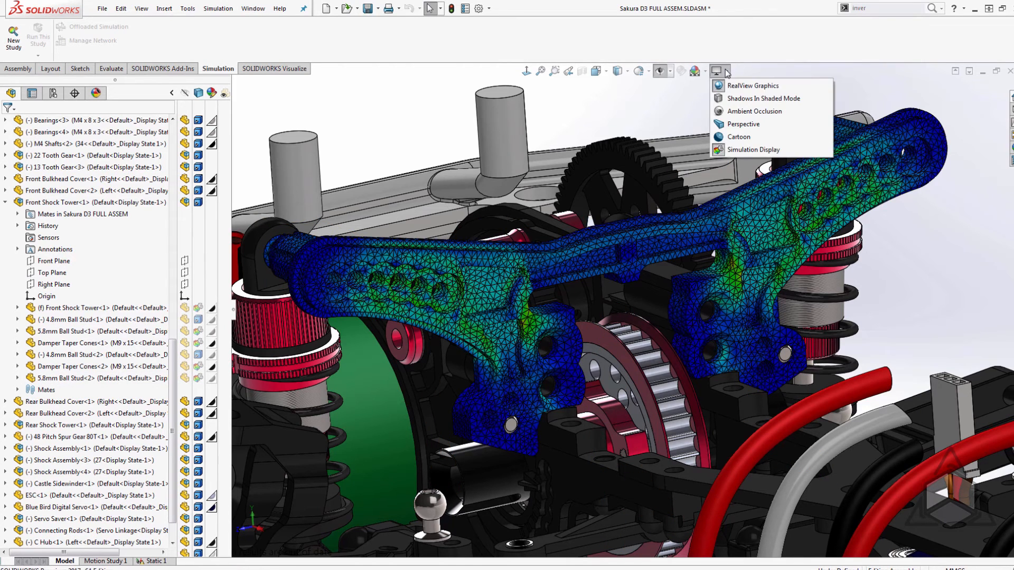
pyautogui.moveTo(753, 148)
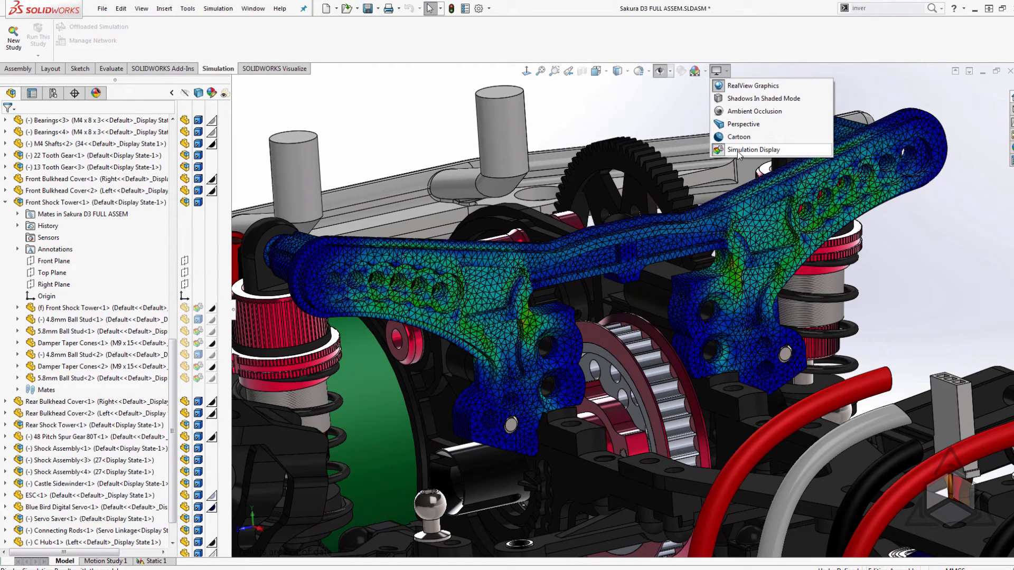
pyautogui.click(753, 149)
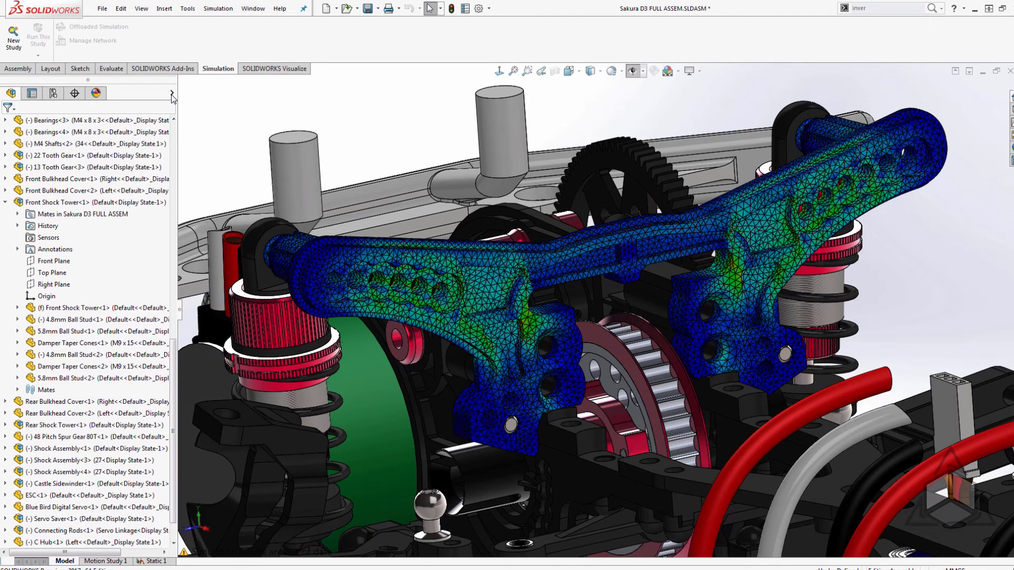
pyautogui.click(162, 69)
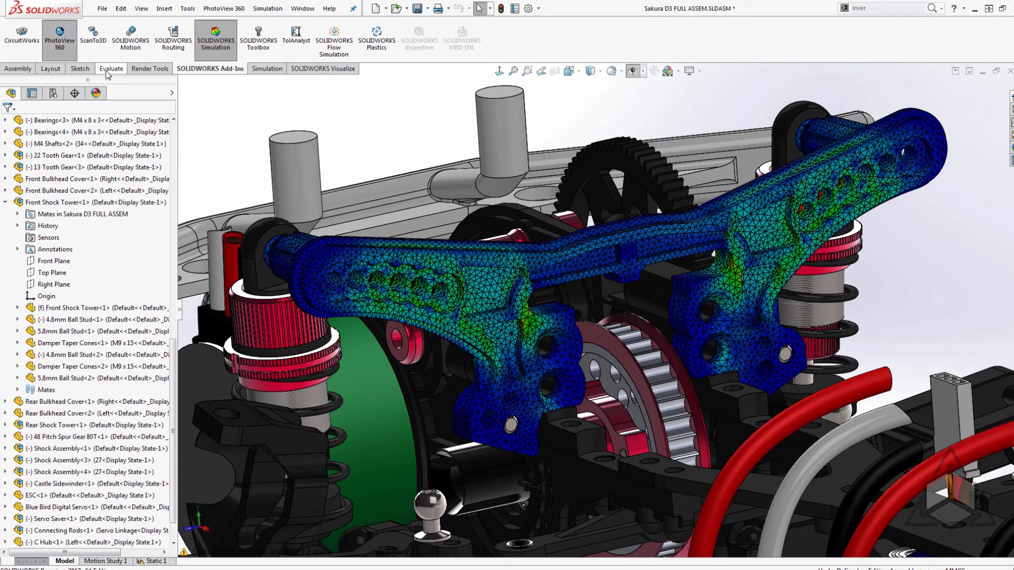
pyautogui.click(150, 68)
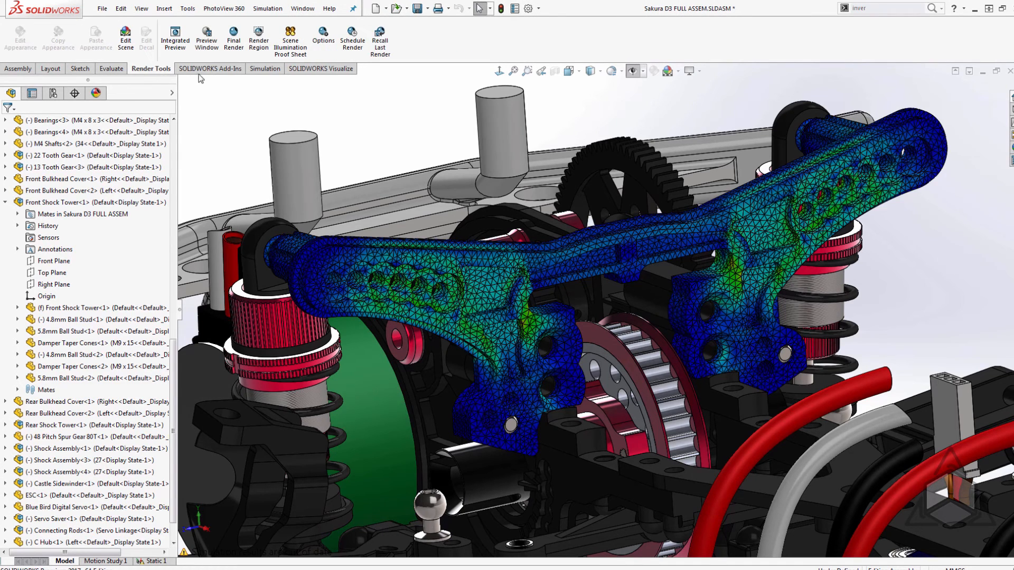
pyautogui.click(233, 39)
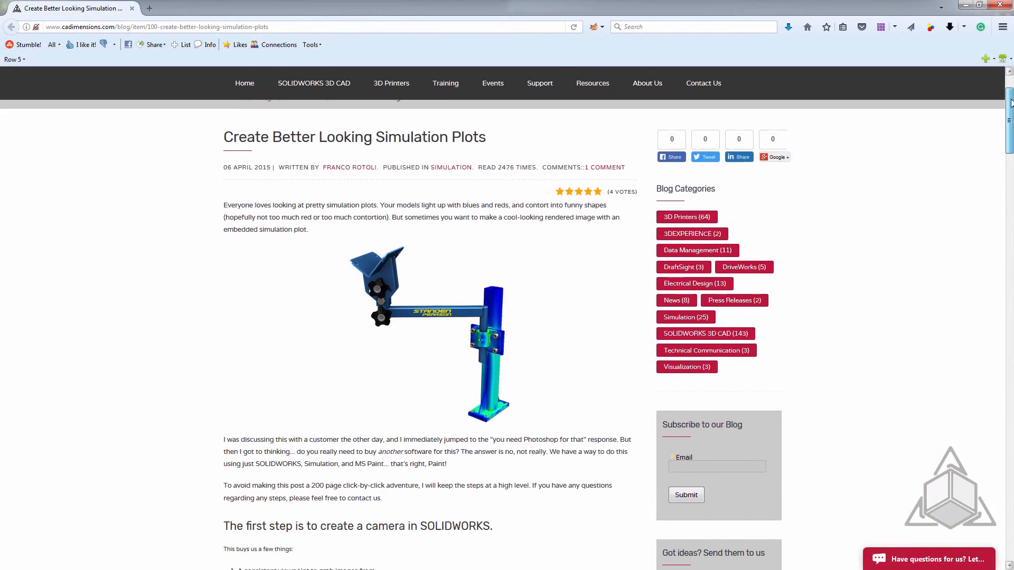
# Scroll the 'Create Better Looking Simulation Plots' article down to the Paint screenshot steps.
pyautogui.scroll(-3)
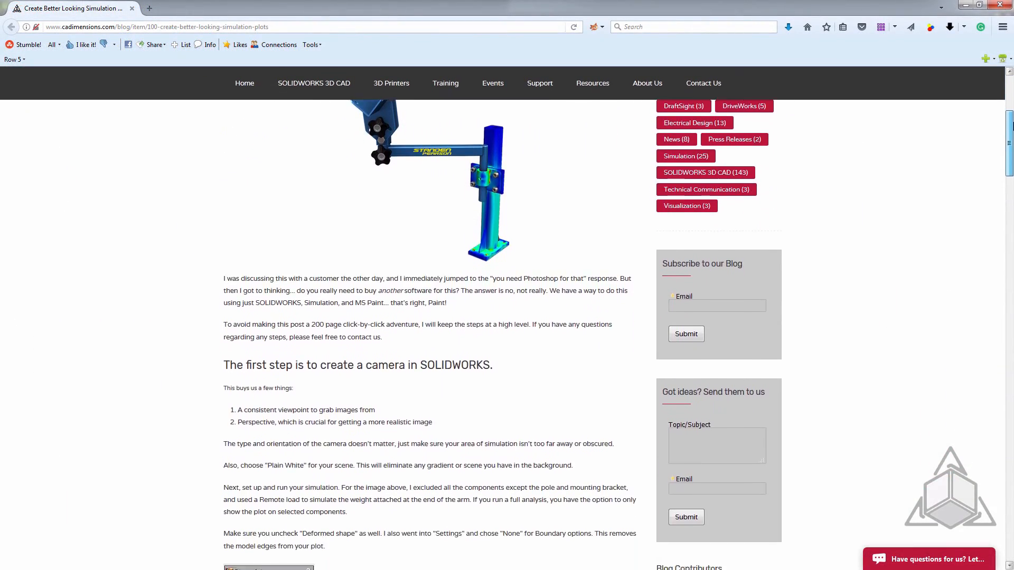
pyautogui.scroll(-3)
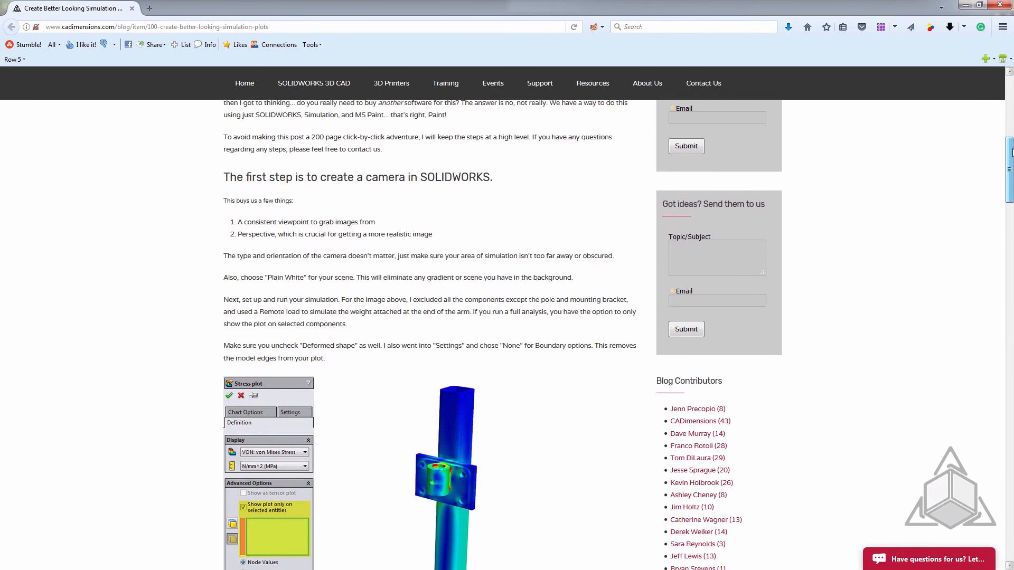
pyautogui.scroll(-3)
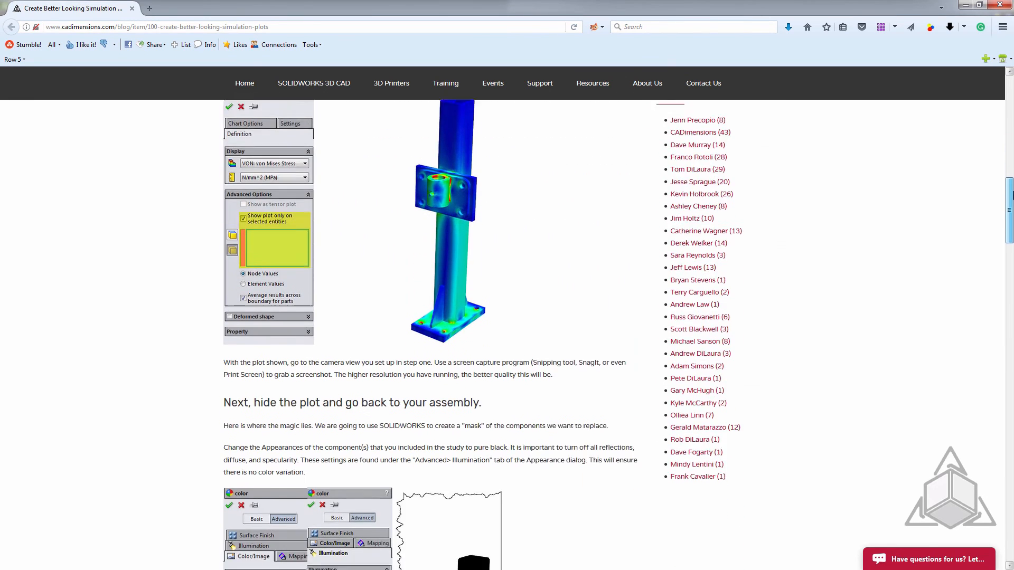
pyautogui.scroll(-3)
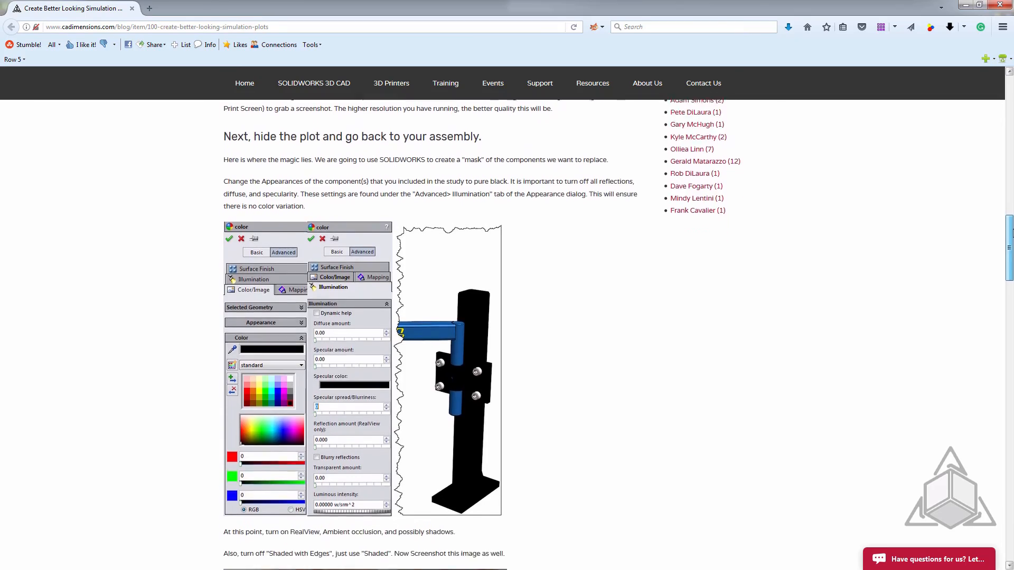
pyautogui.scroll(-3)
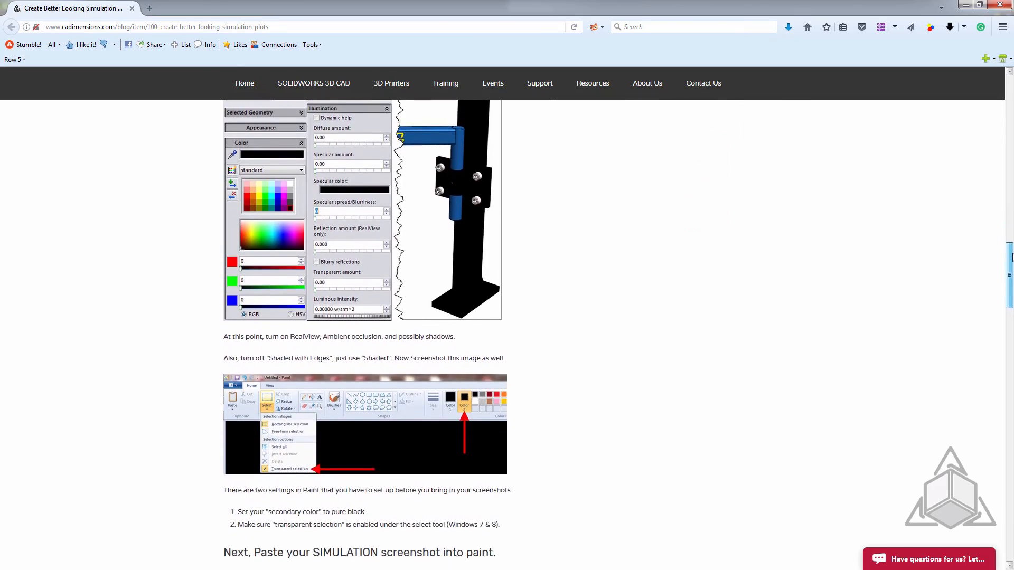